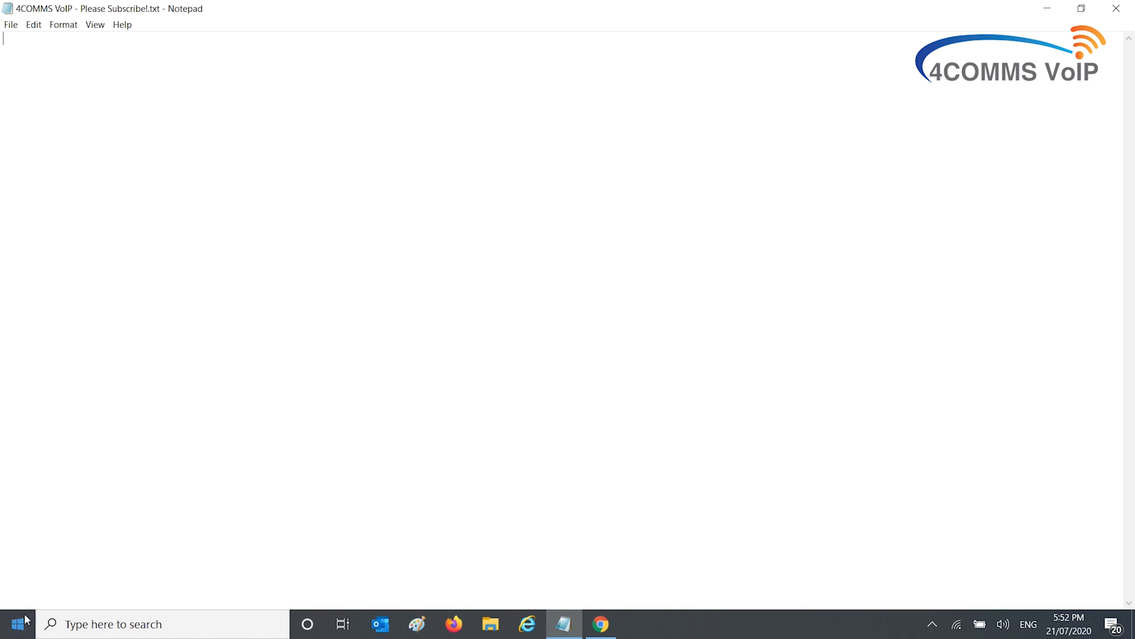
# Open Command Prompt via Start and try running fing, which is unrecognized.
pyautogui.click(17, 621)
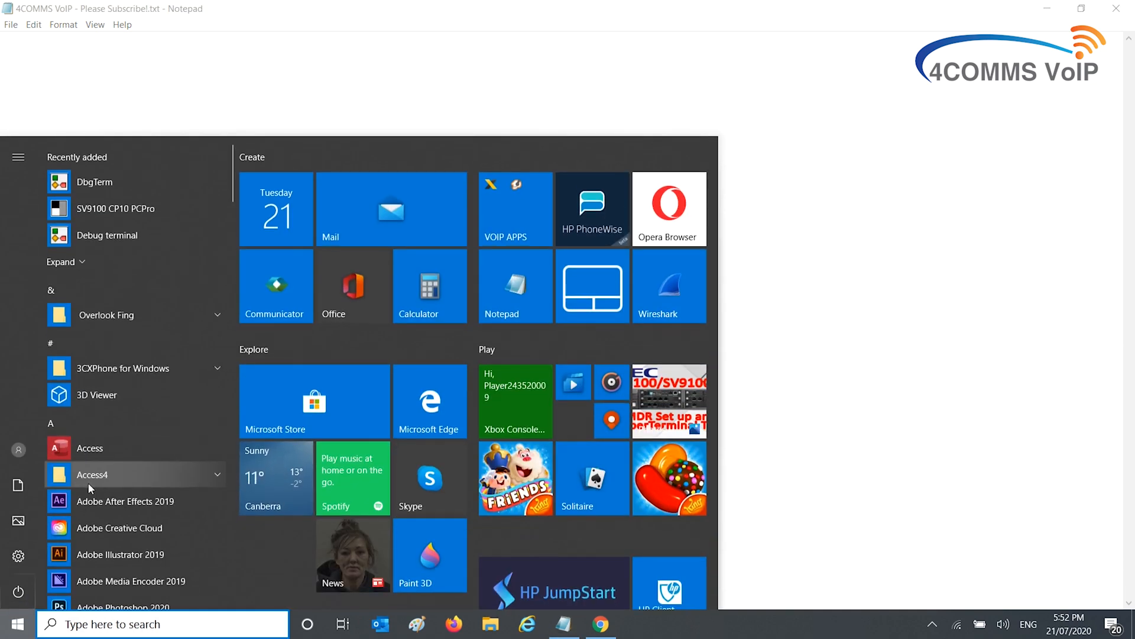
pyautogui.write('cmd')
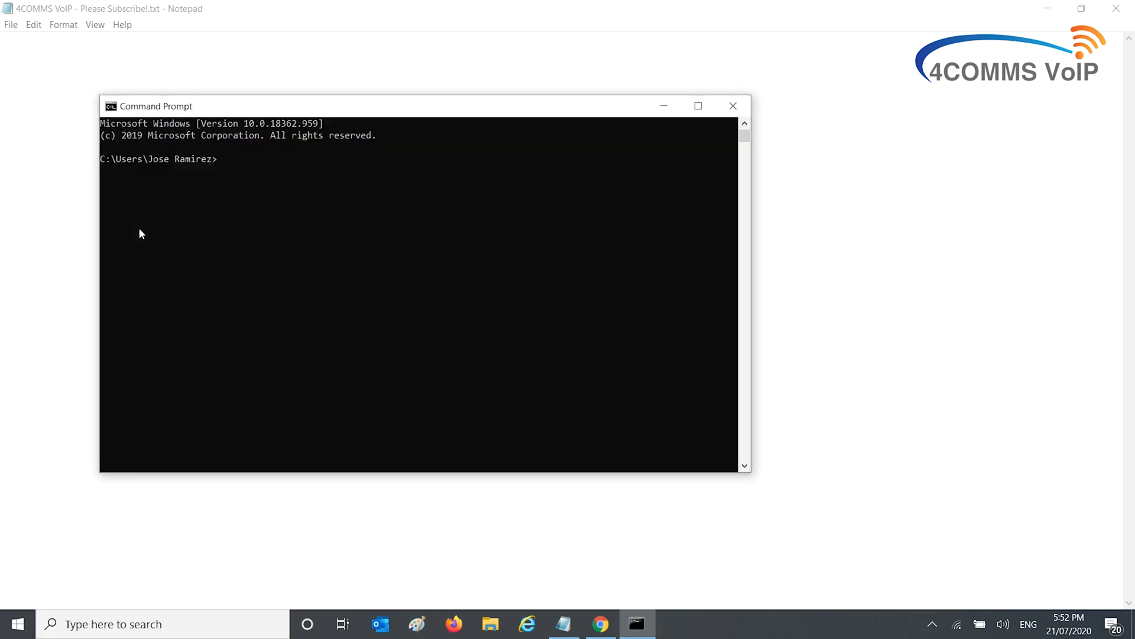
pyautogui.write('fing')
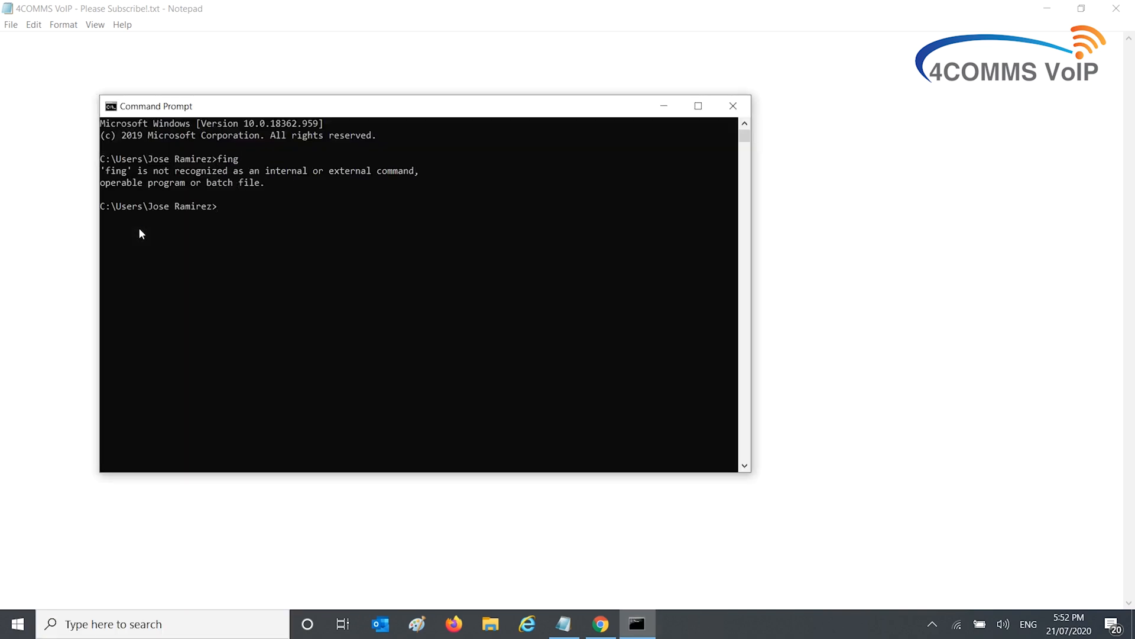
pyautogui.moveTo(733, 109)
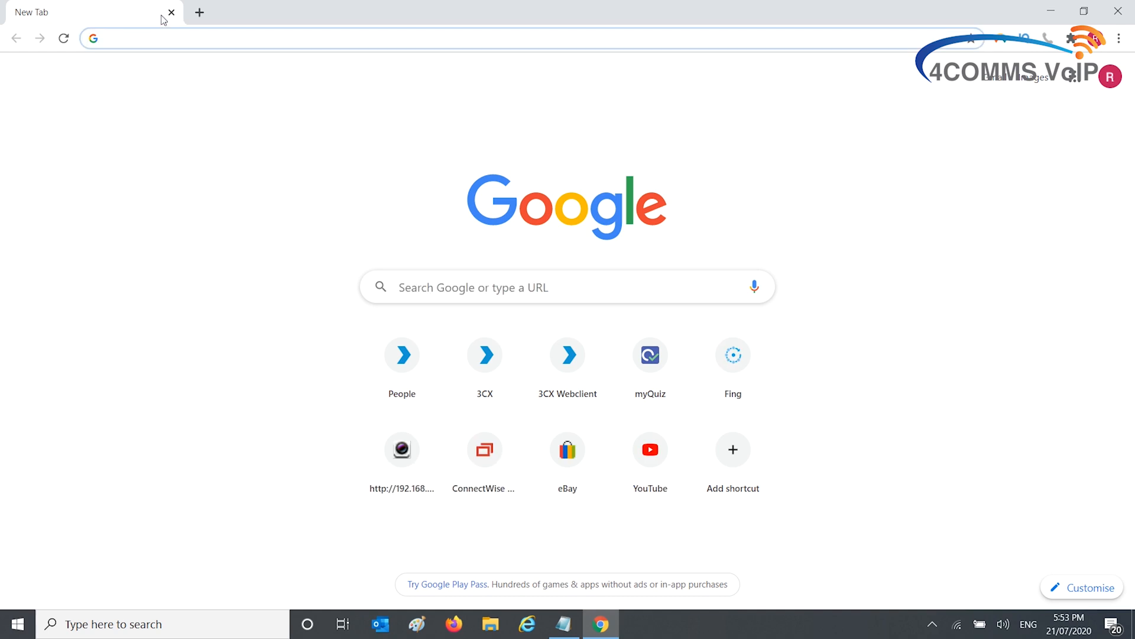
# Load fing.com and browse the Fing Desktop download page.
pyautogui.write('fing.com')
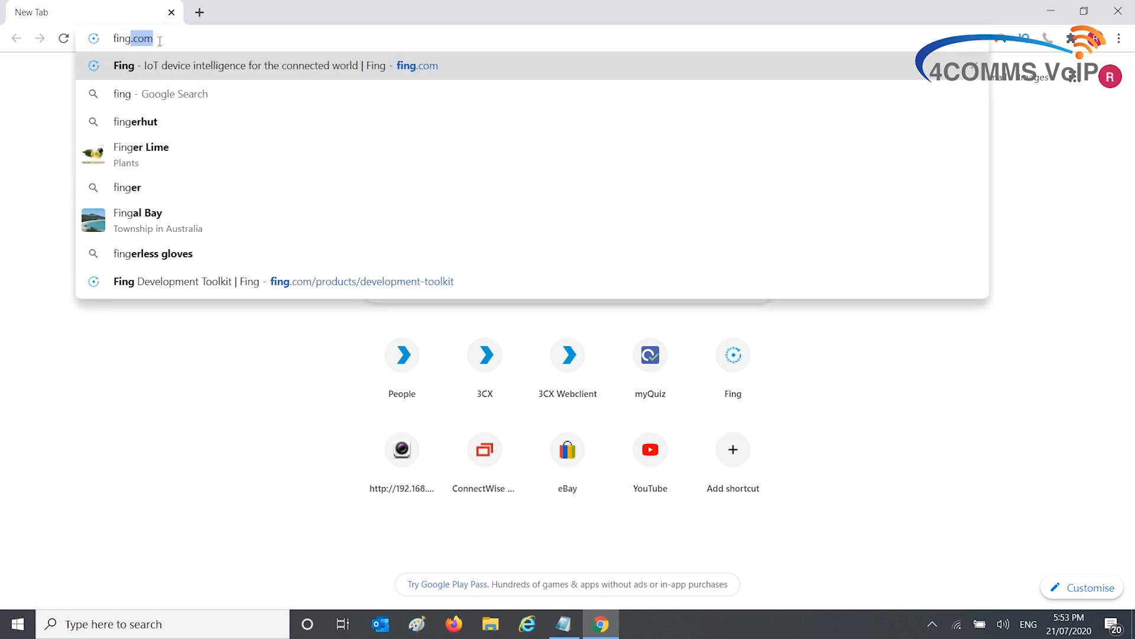
pyautogui.press('Enter')
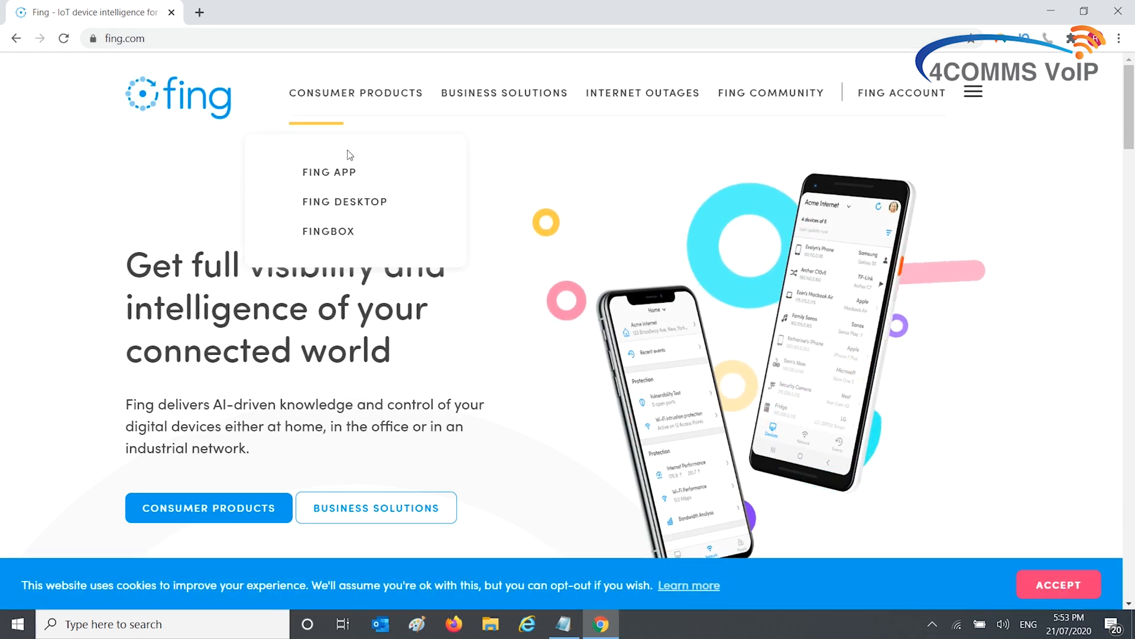
pyautogui.moveTo(338, 210)
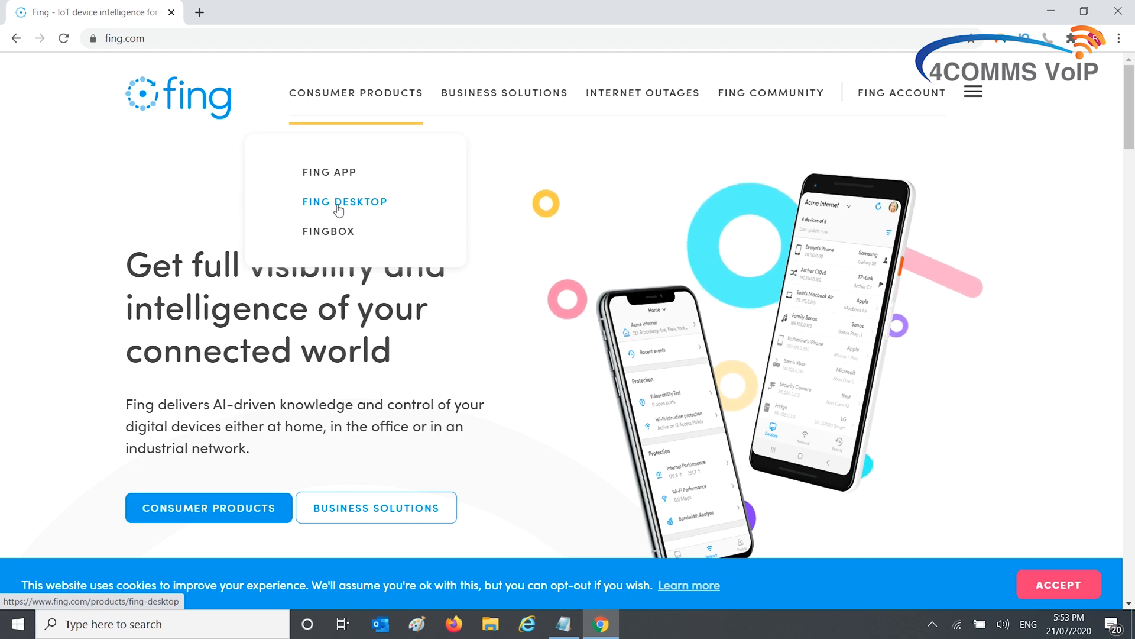
pyautogui.click(345, 202)
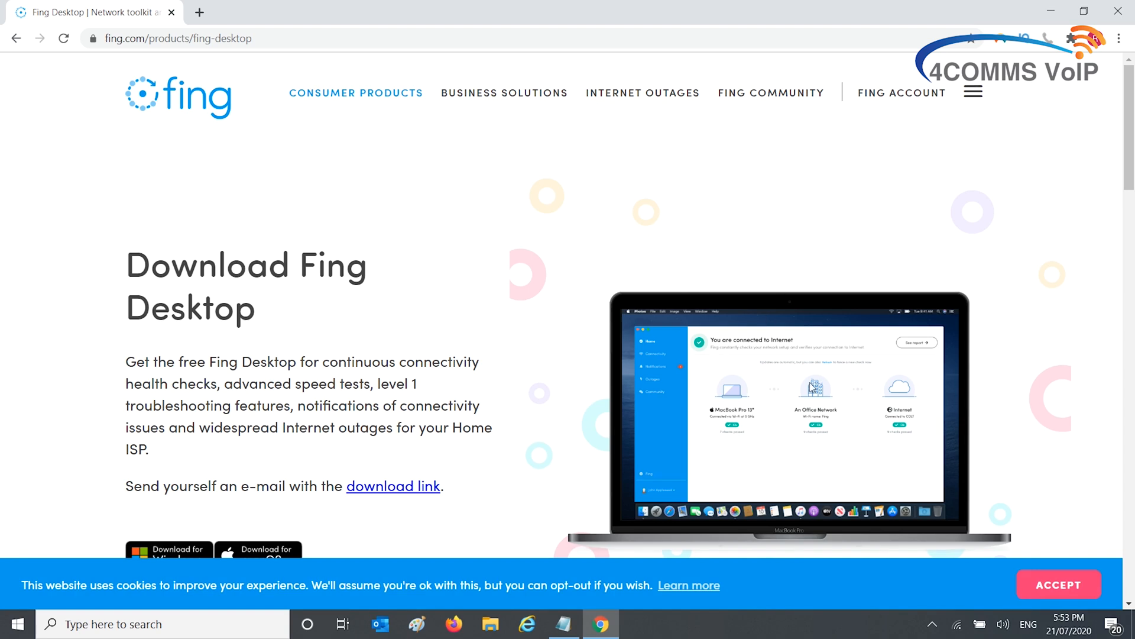
pyautogui.scroll(-3)
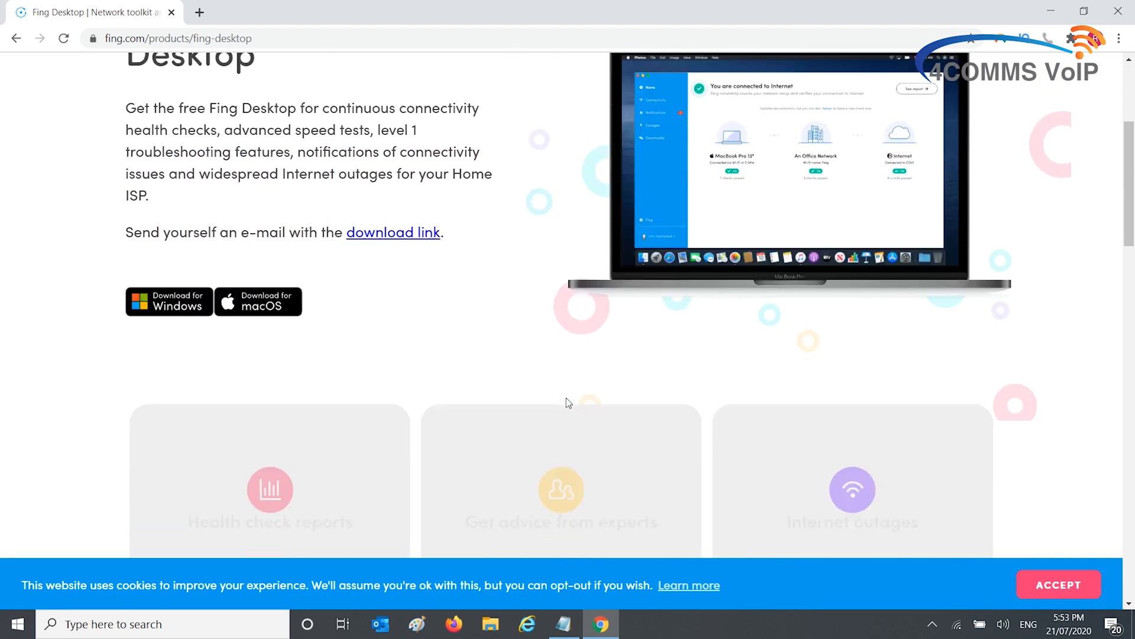
pyautogui.scroll(-3)
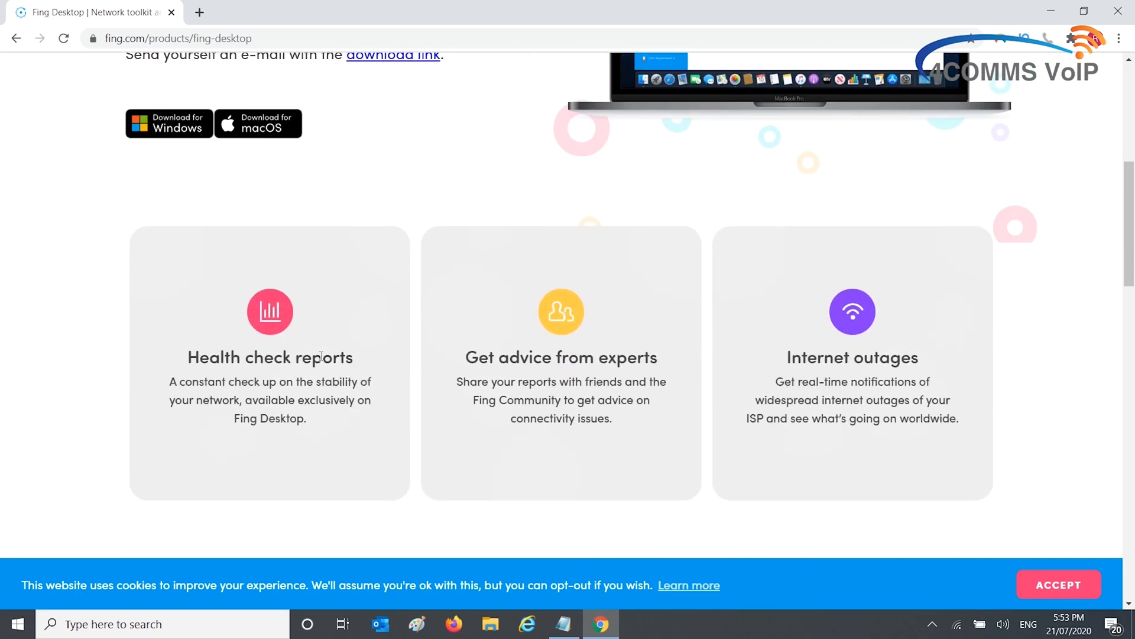
pyautogui.scroll(-3)
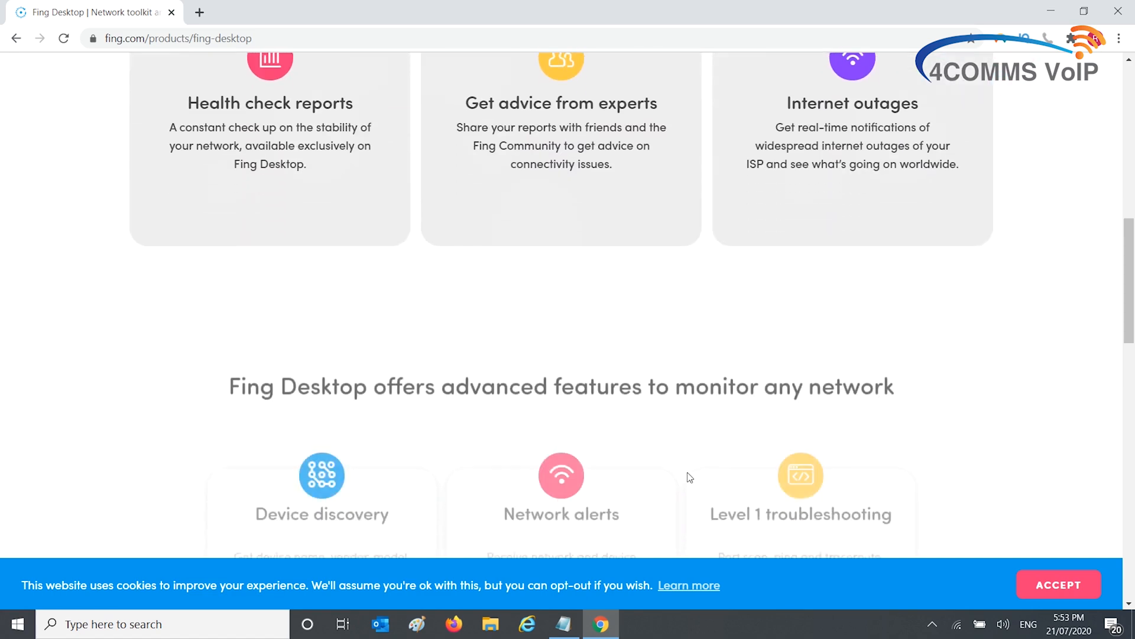
pyautogui.scroll(-3)
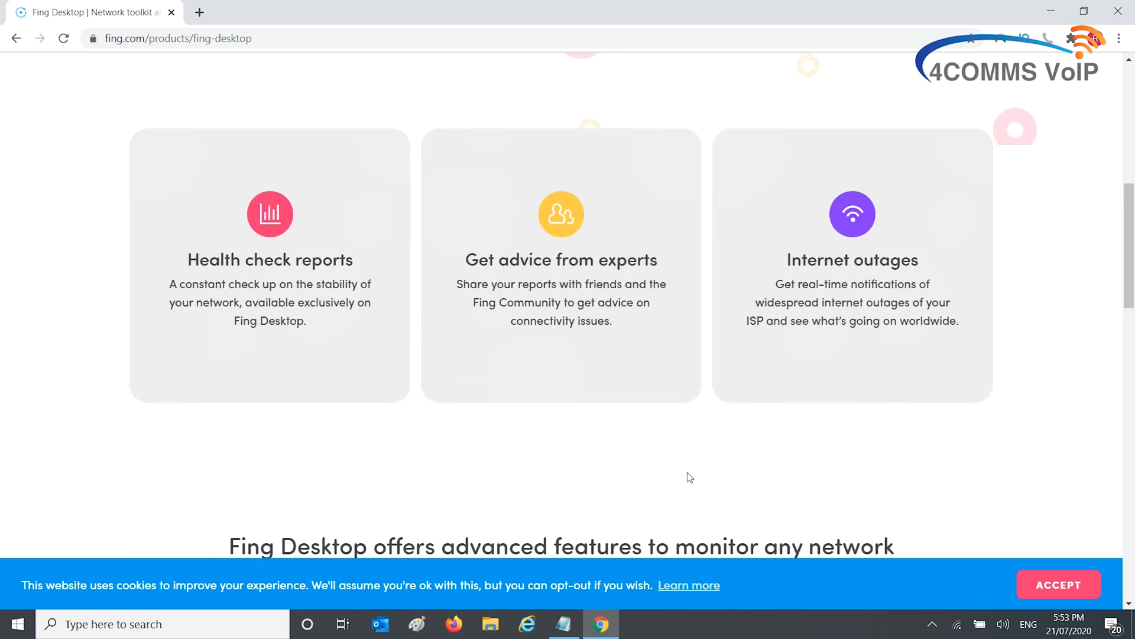
pyautogui.scroll(3)
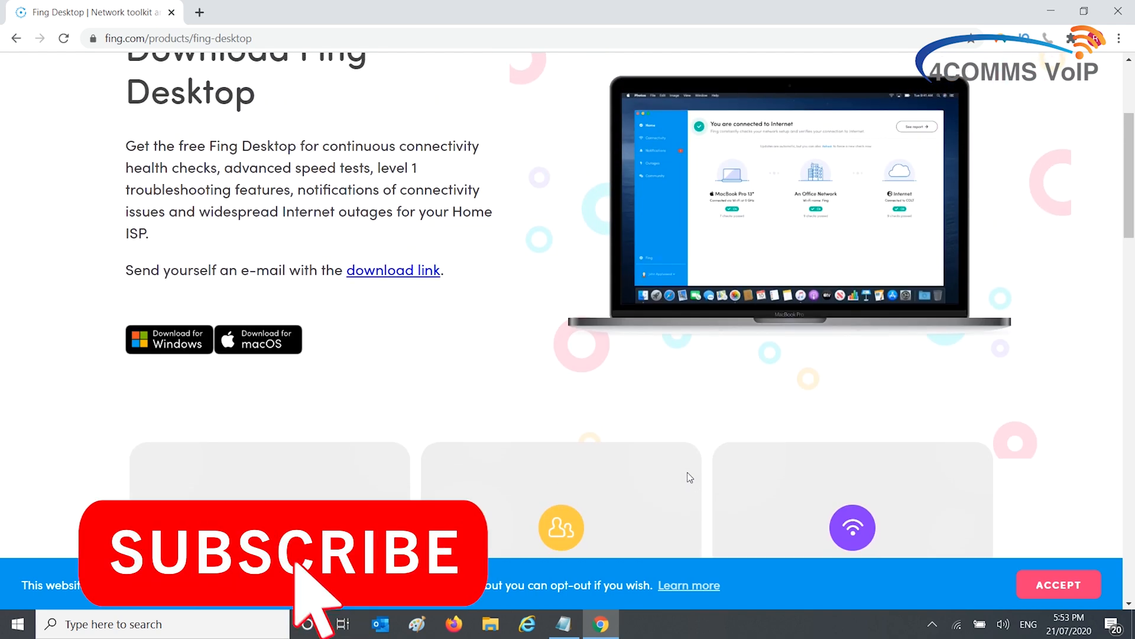
pyautogui.scroll(3)
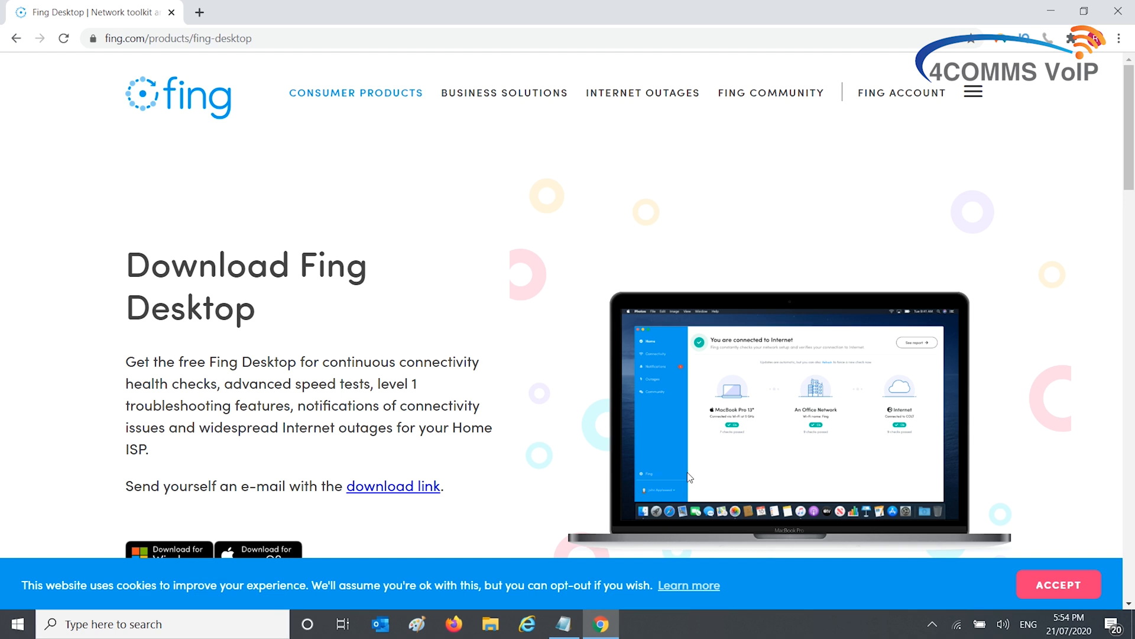
pyautogui.moveTo(741, 419)
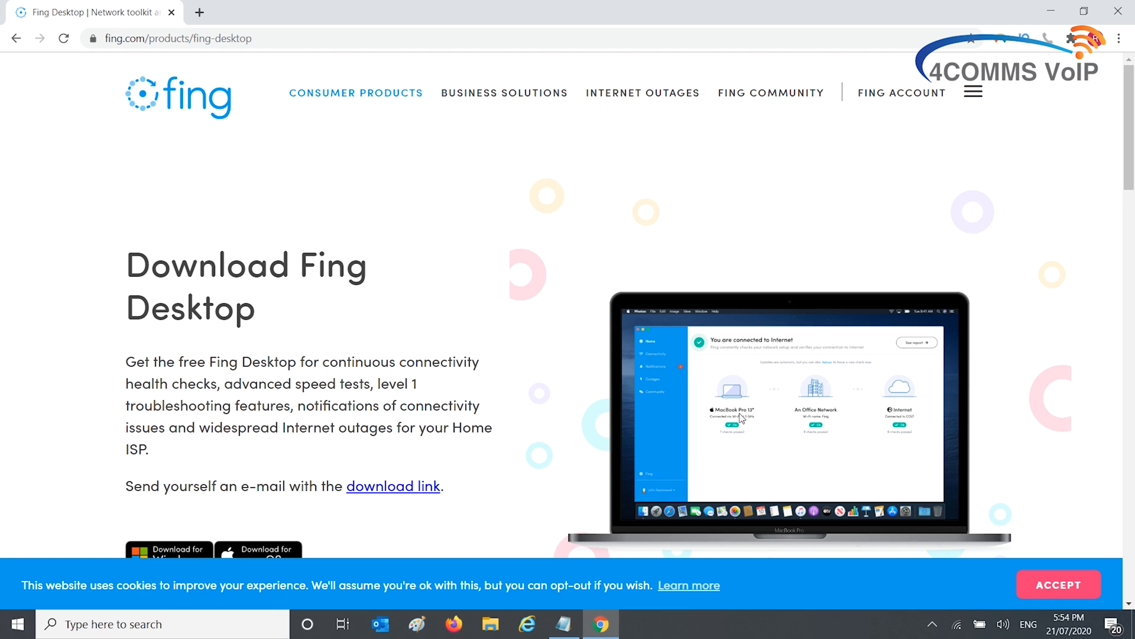
pyautogui.moveTo(624, 184)
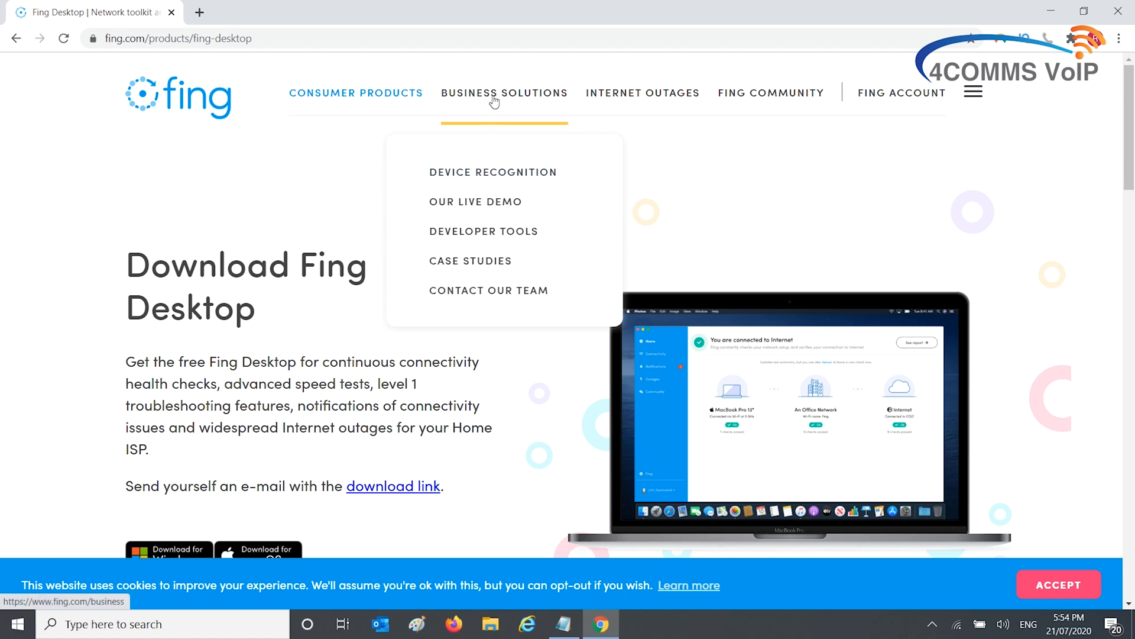
pyautogui.moveTo(471, 233)
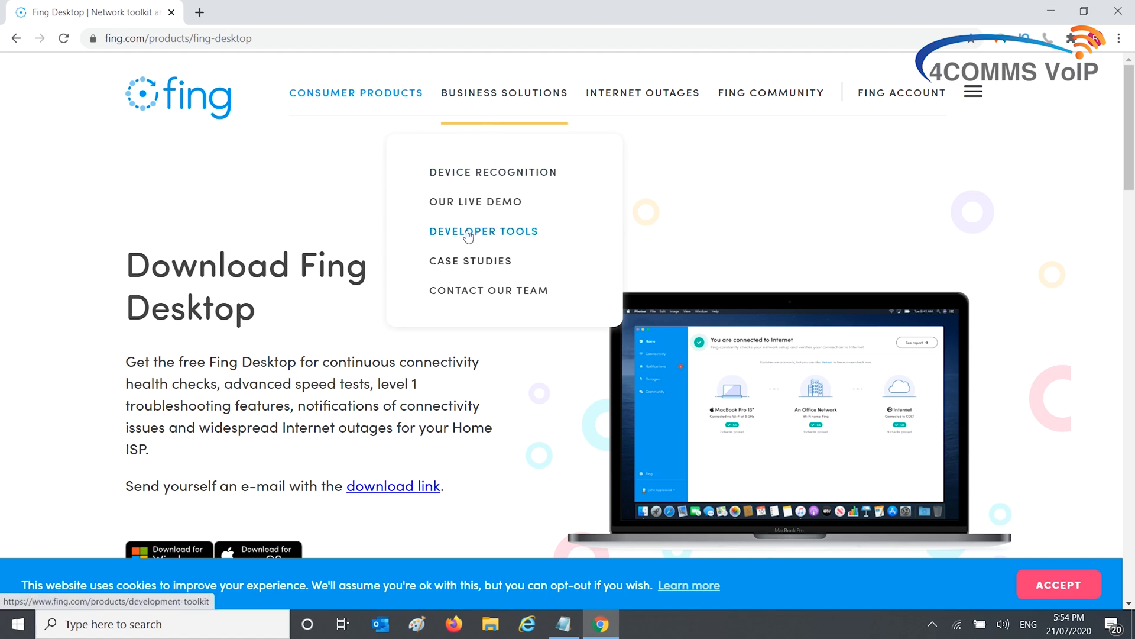
# Open the Fing Development Toolkit page and scroll to the Embedded CLI section.
pyautogui.click(483, 231)
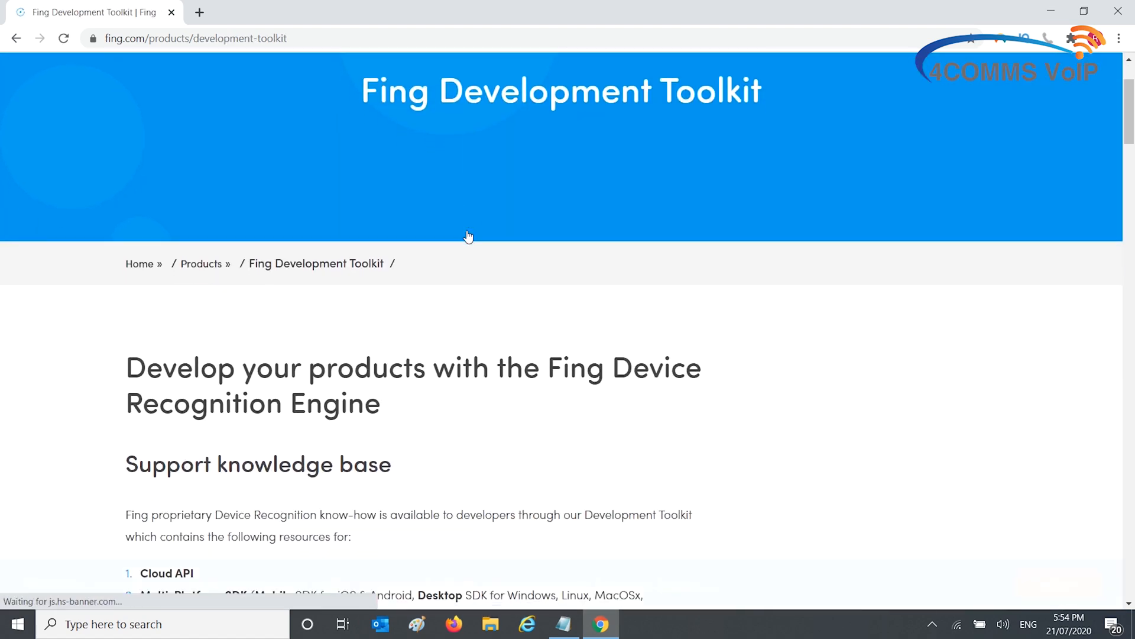
pyautogui.scroll(-3)
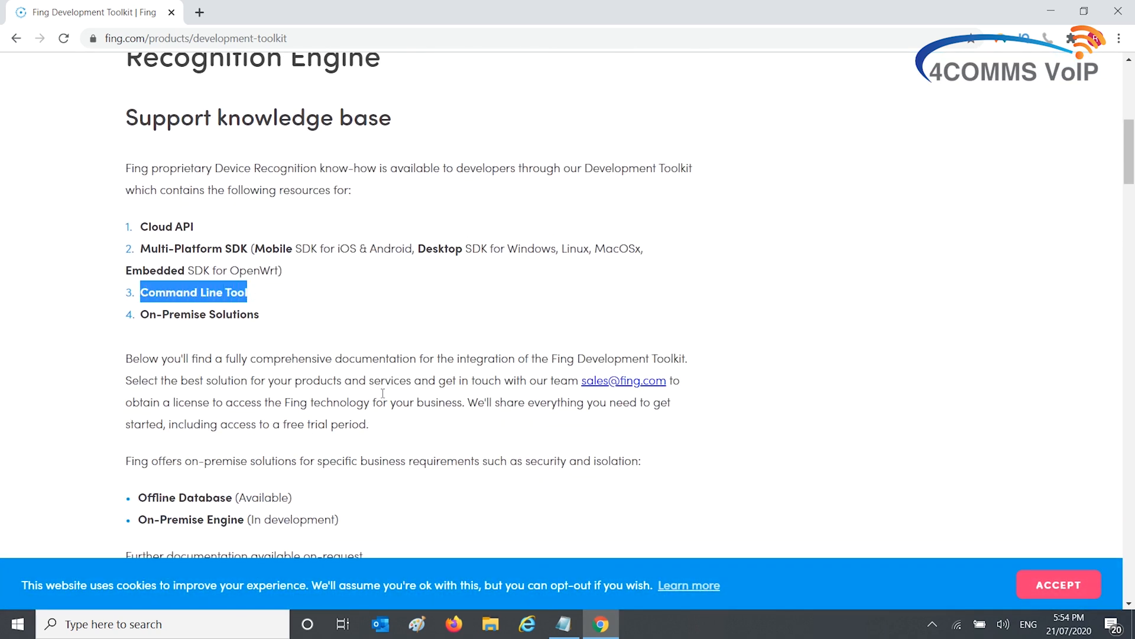
pyautogui.scroll(-3)
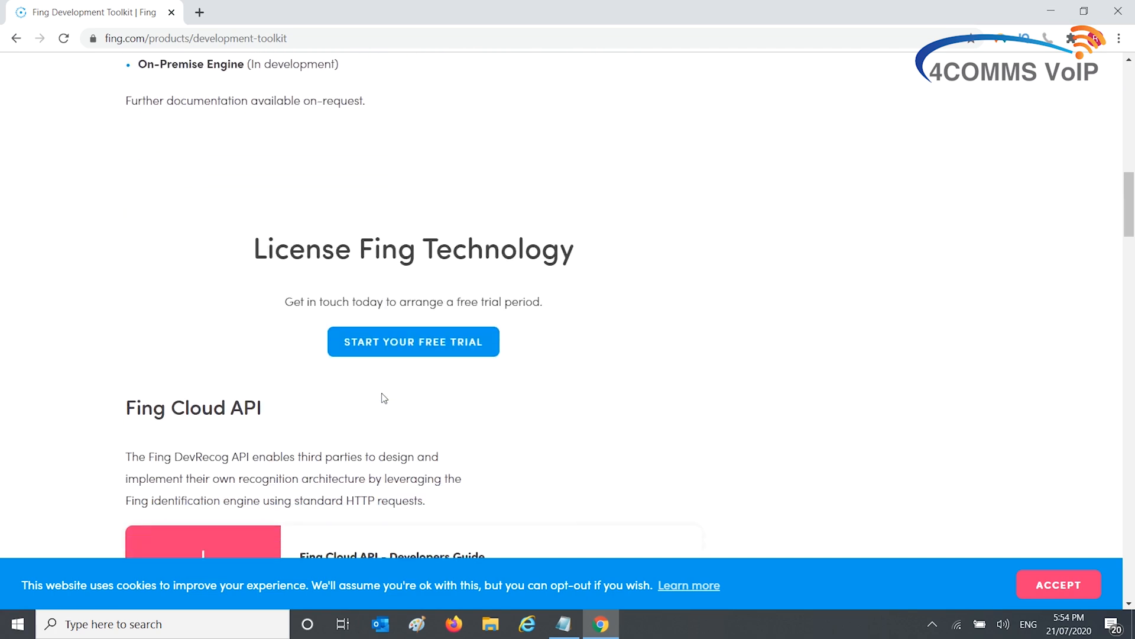
pyautogui.scroll(-3)
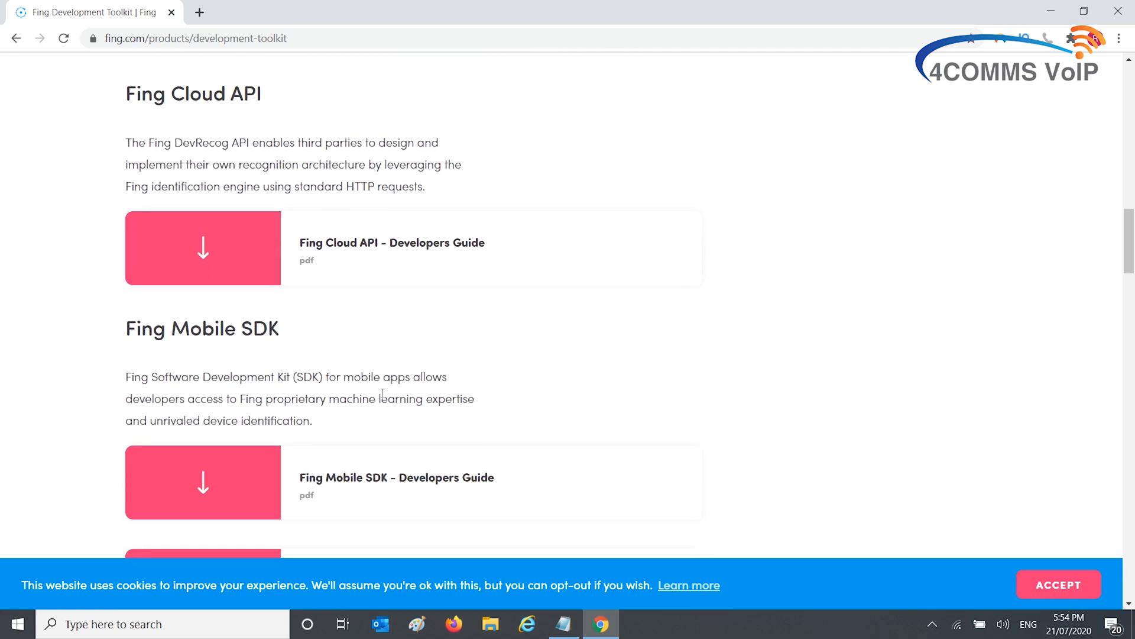
pyautogui.scroll(-3)
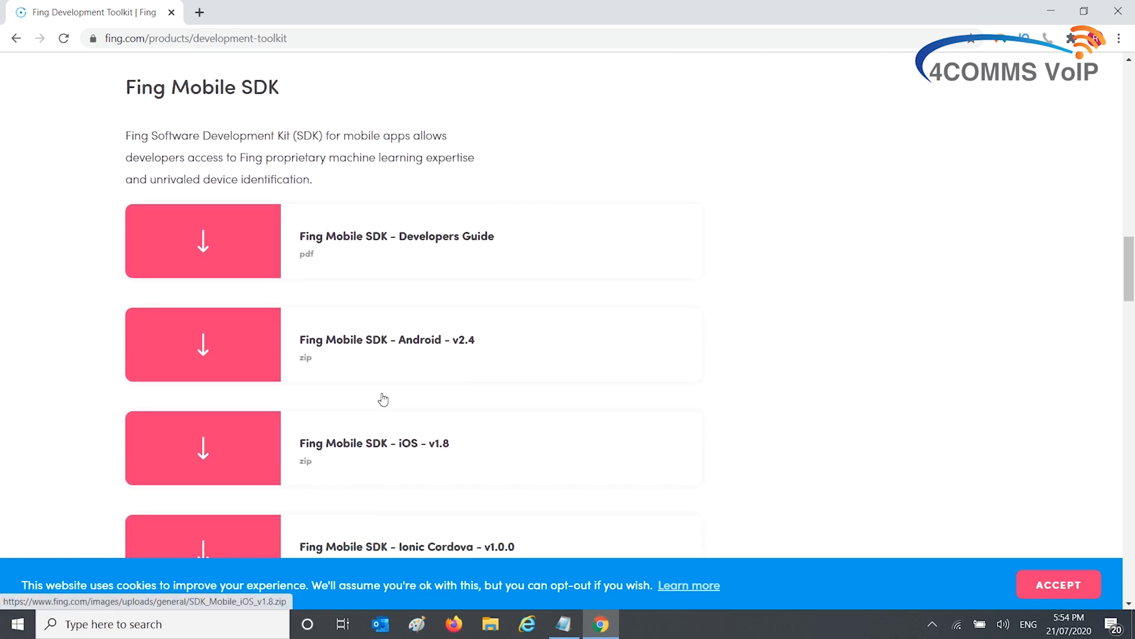
pyautogui.scroll(-3)
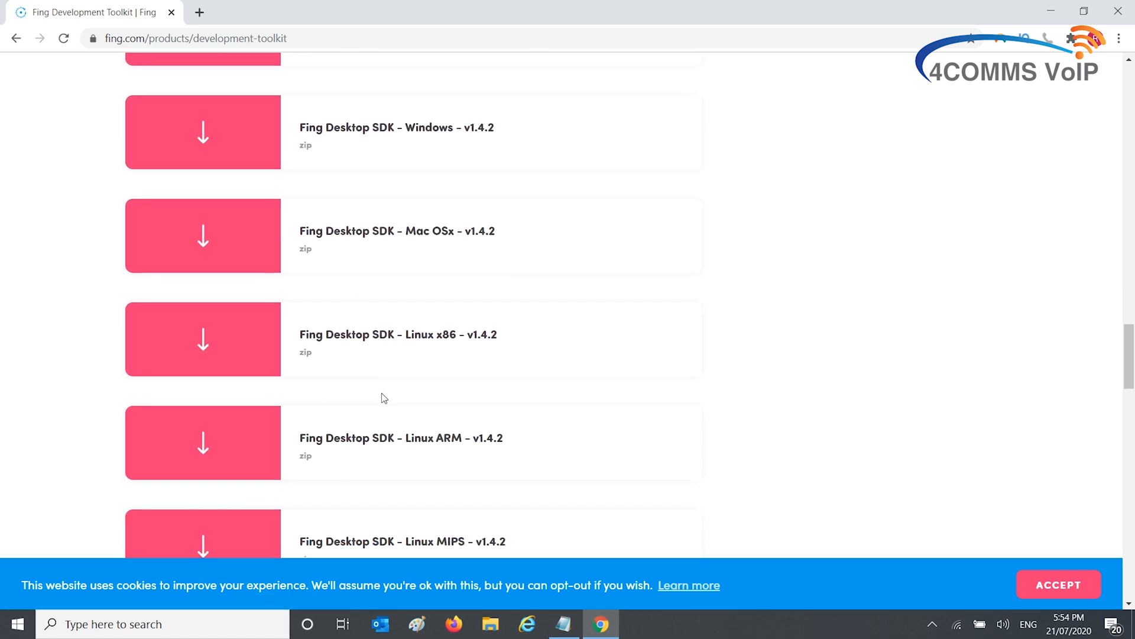
pyautogui.scroll(-3)
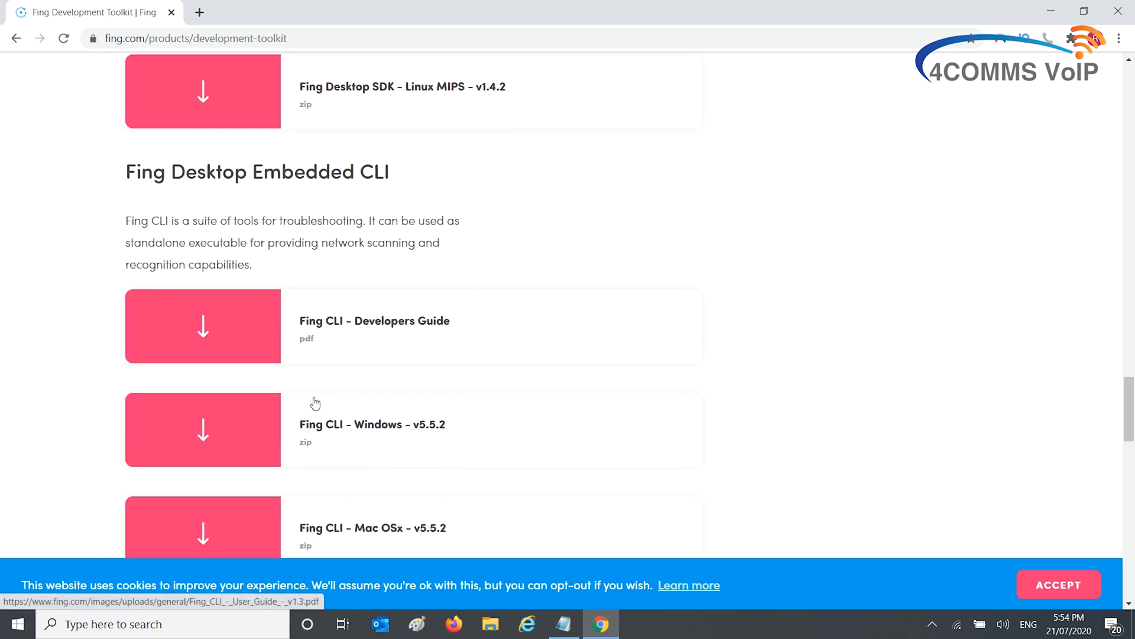
pyautogui.doubleClick(317, 172)
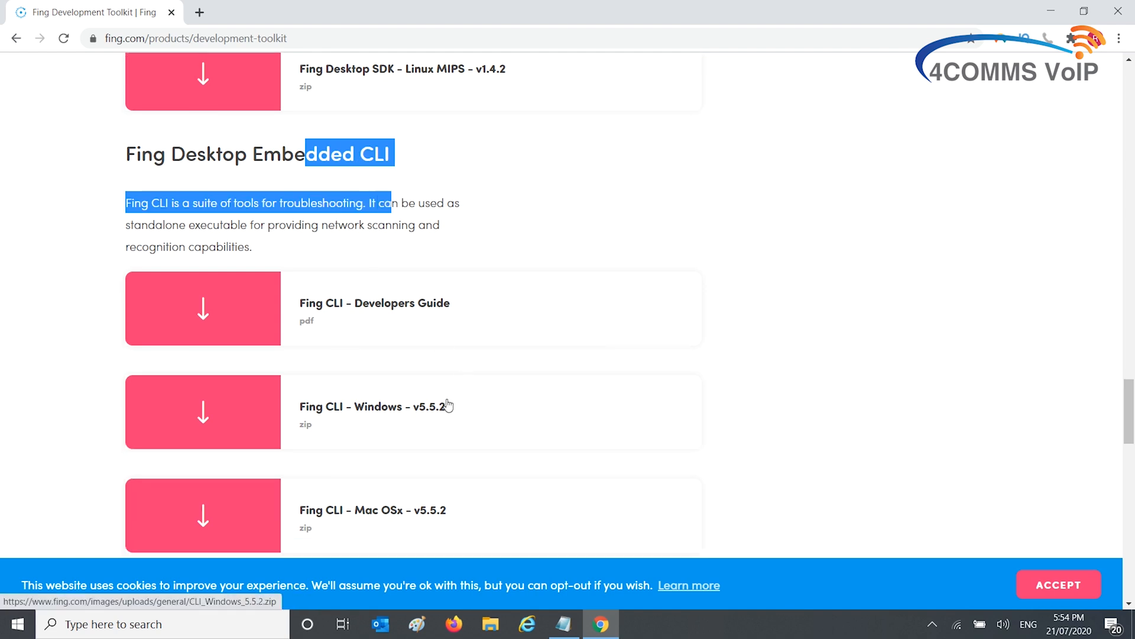
# Download the Fing CLI Windows v5.5.2 zip and show it in its folder.
pyautogui.scroll(-3)
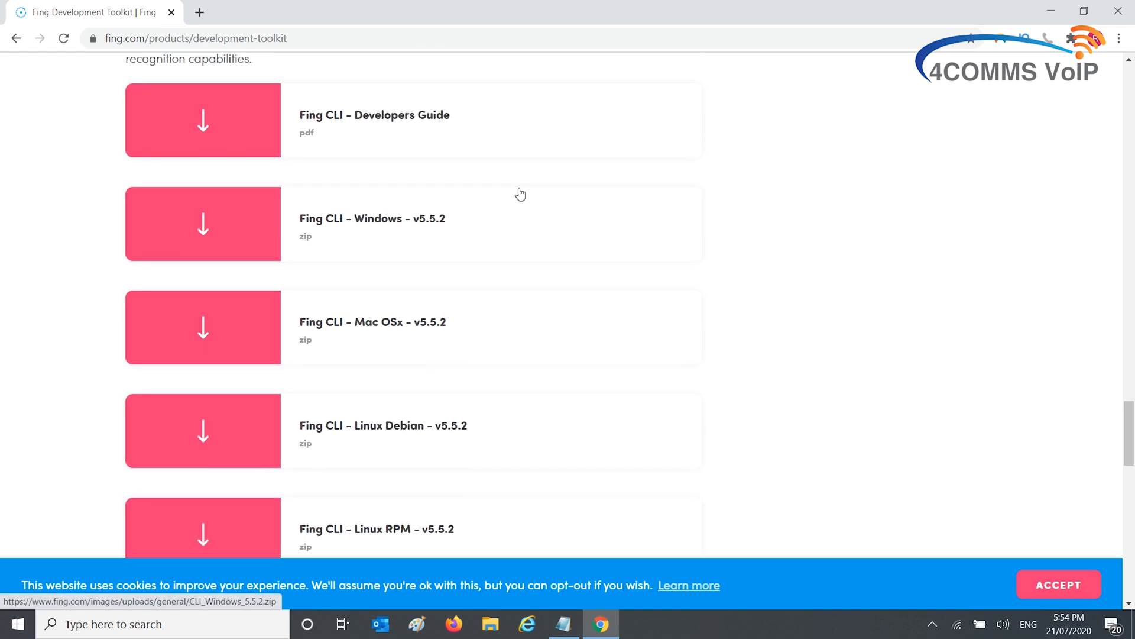
pyautogui.scroll(-3)
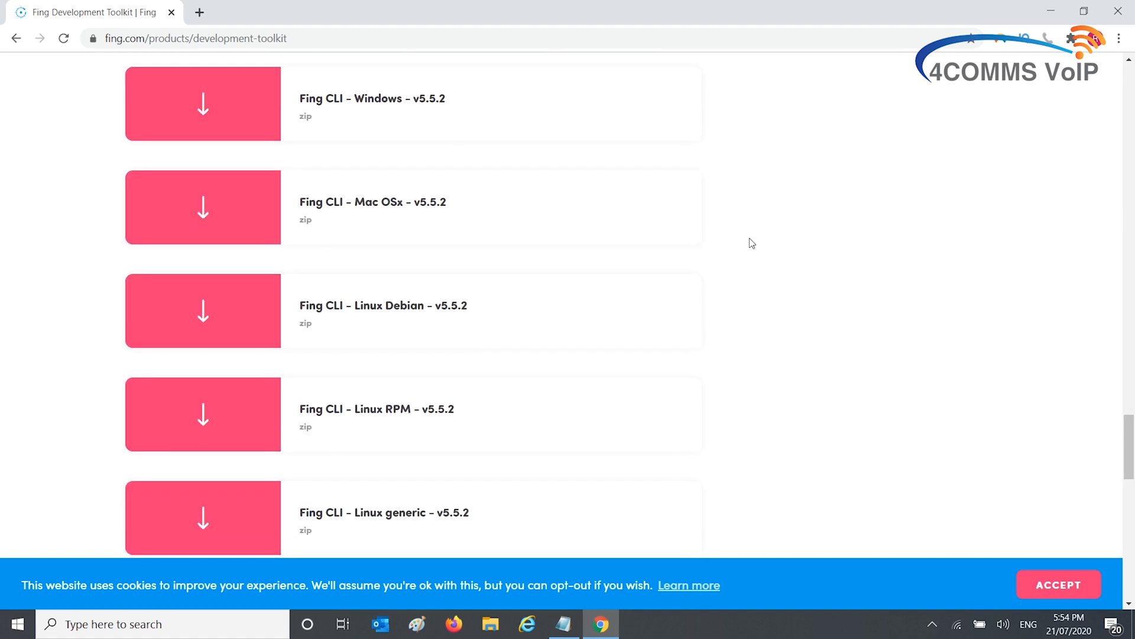
pyautogui.moveTo(726, 435)
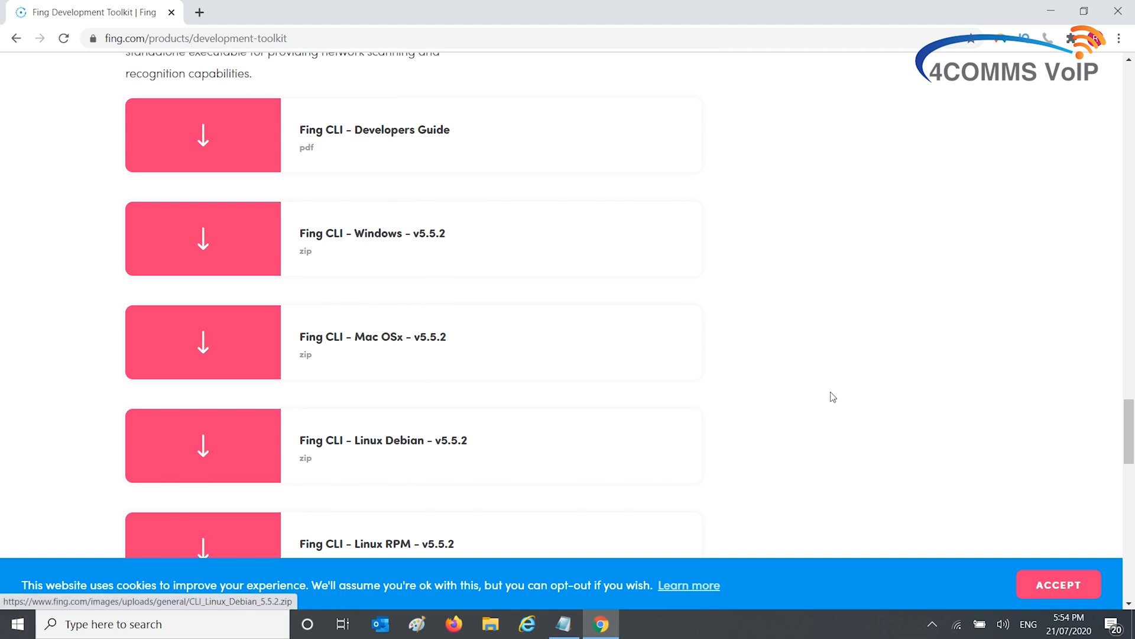
pyautogui.click(203, 238)
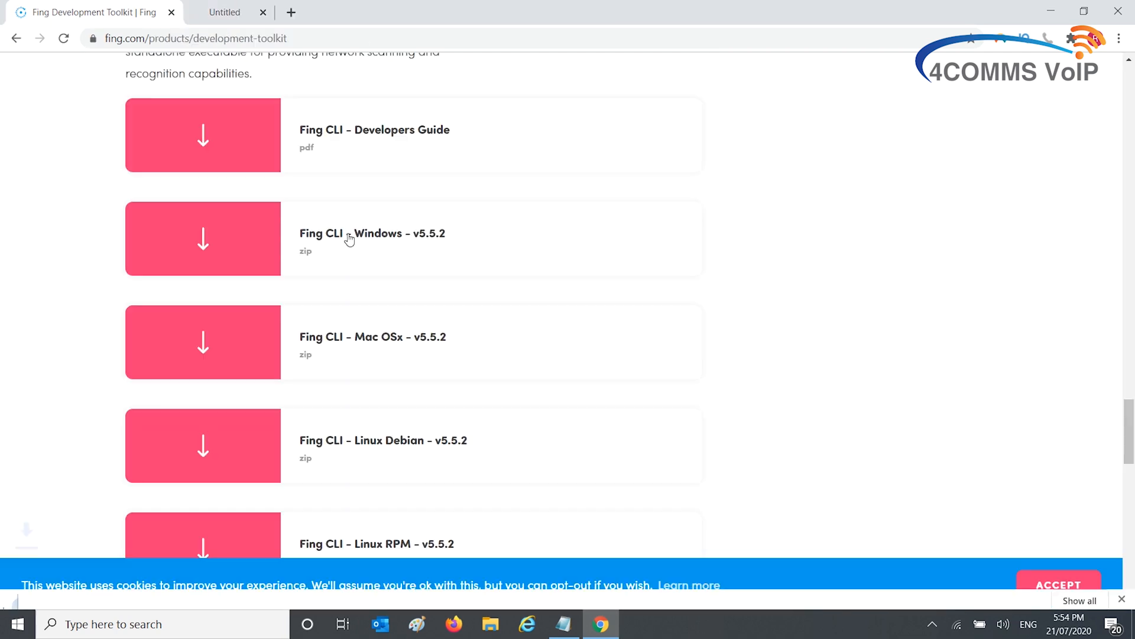
pyautogui.click(203, 239)
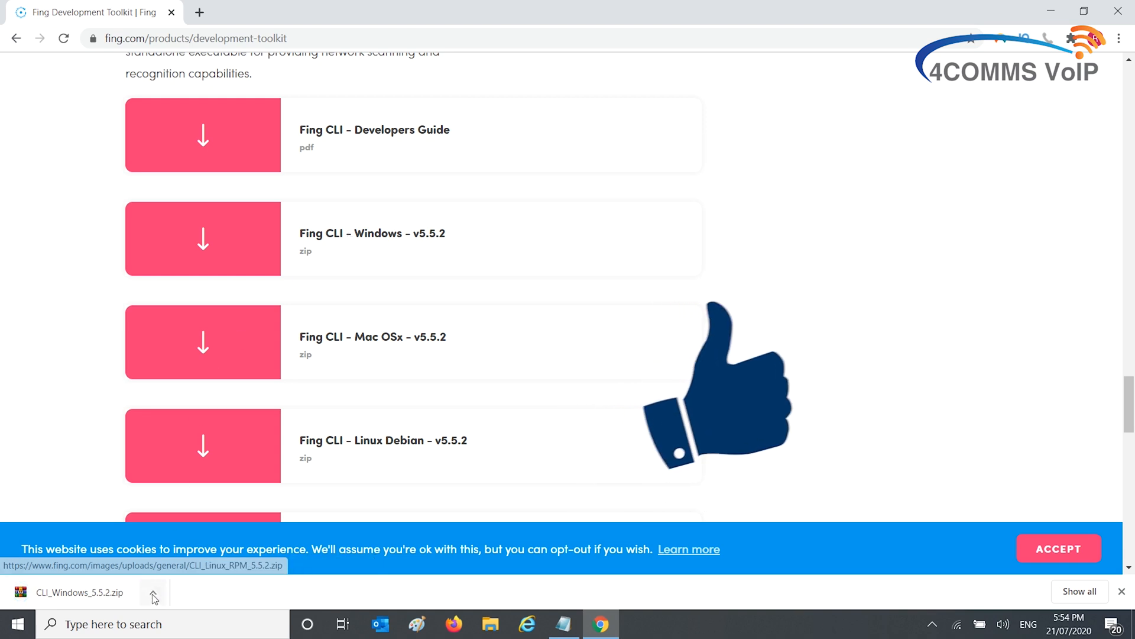
pyautogui.click(153, 593)
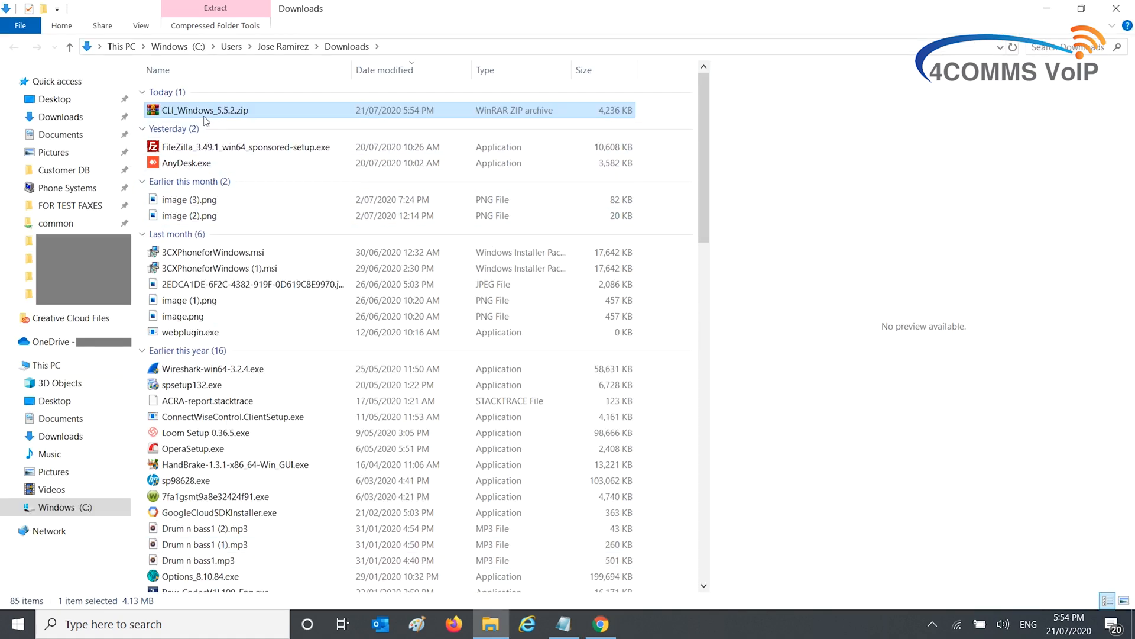
# Extract CLI_Windows_5.5.2.zip to its own folder and run fing-5.5.2.exe.
pyautogui.rightClick(201, 111)
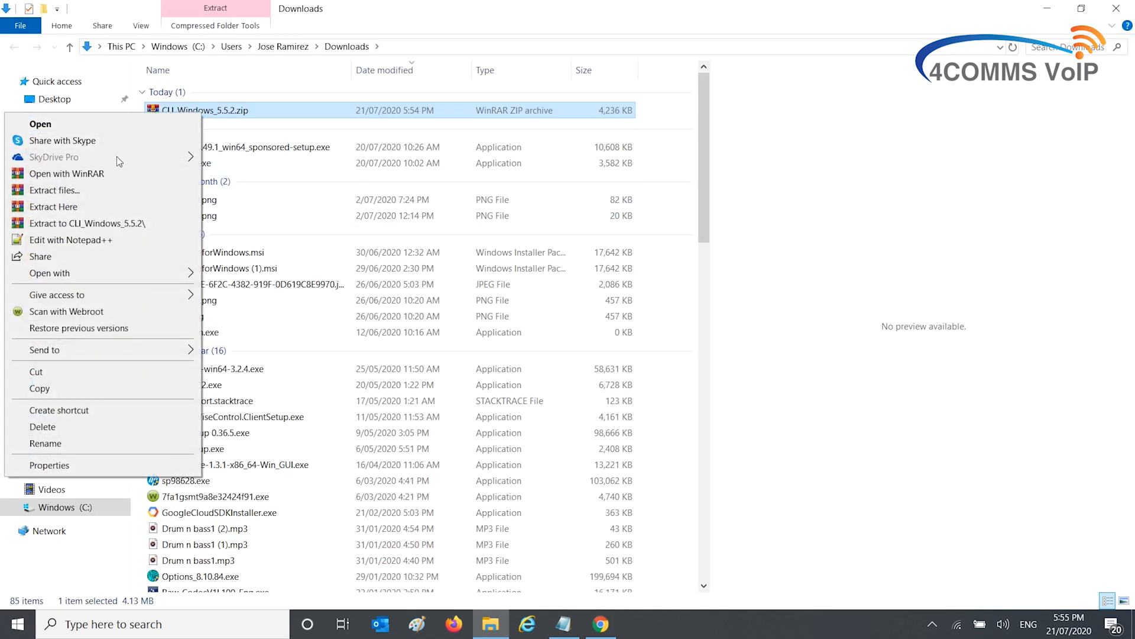
pyautogui.click(250, 127)
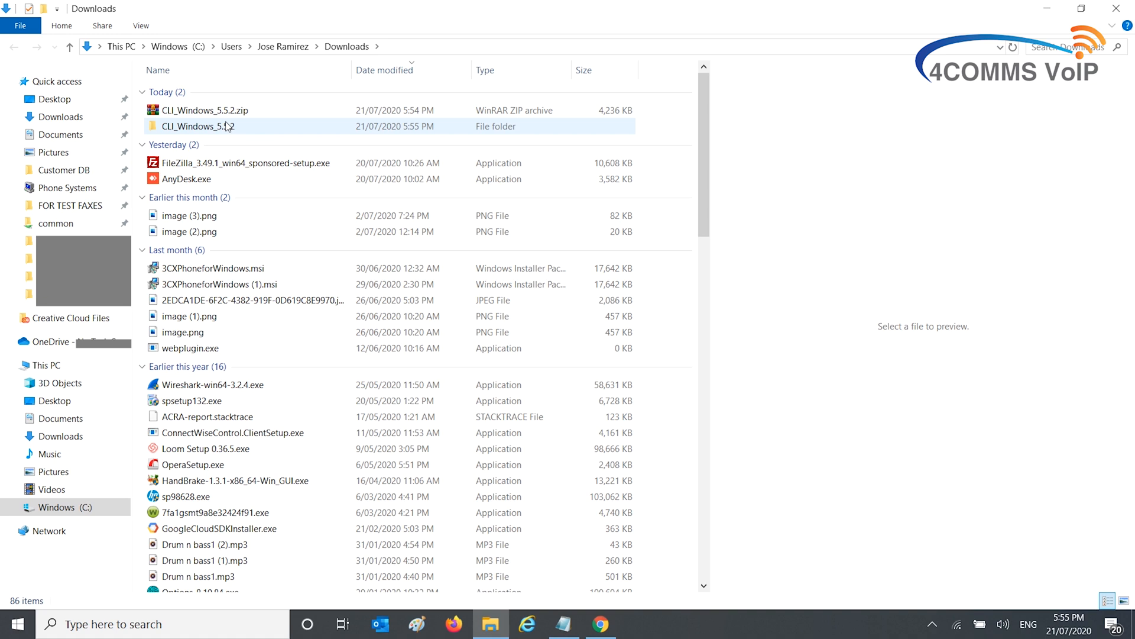
pyautogui.doubleClick(195, 126)
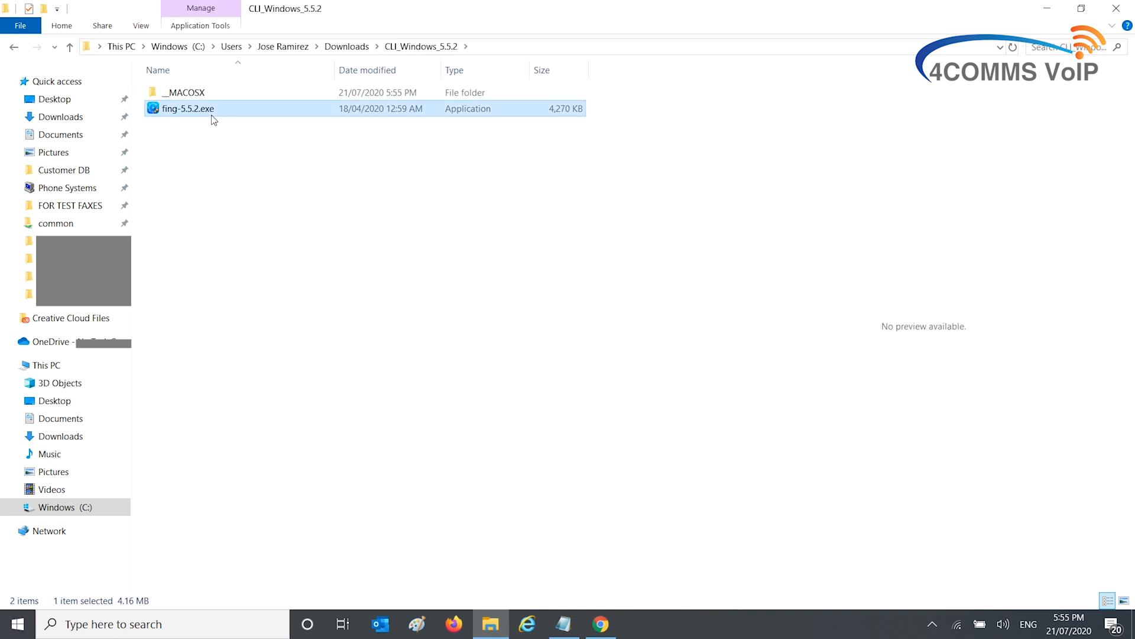
pyautogui.doubleClick(187, 109)
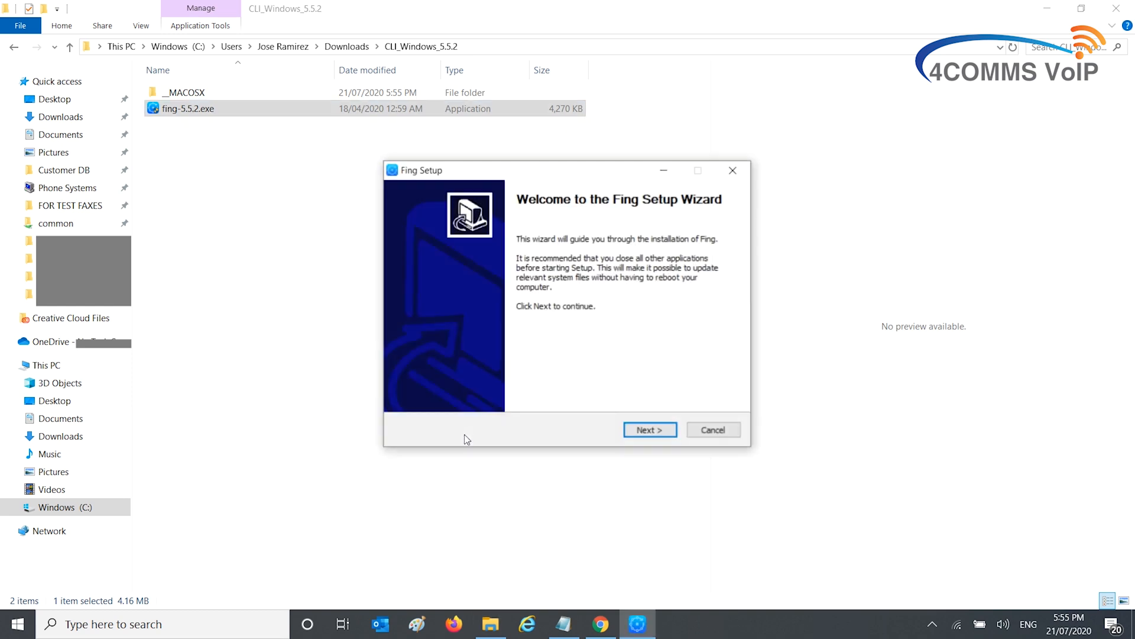
# Accept the licence, keep Fing on the system PATH, and keep the default folder.
pyautogui.click(650, 430)
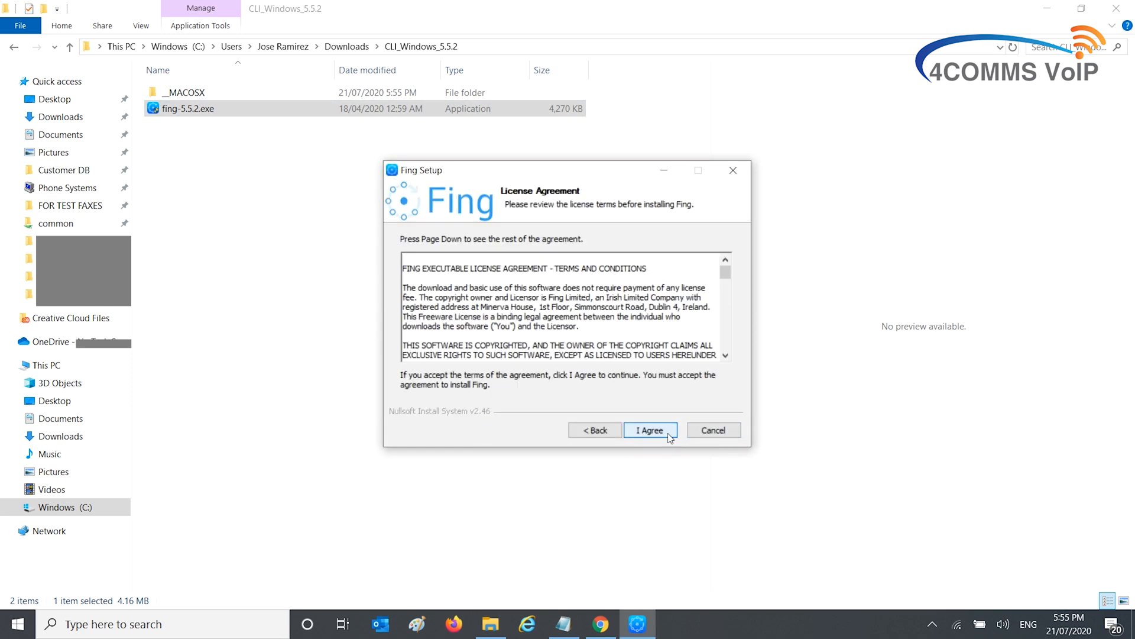
pyautogui.click(650, 430)
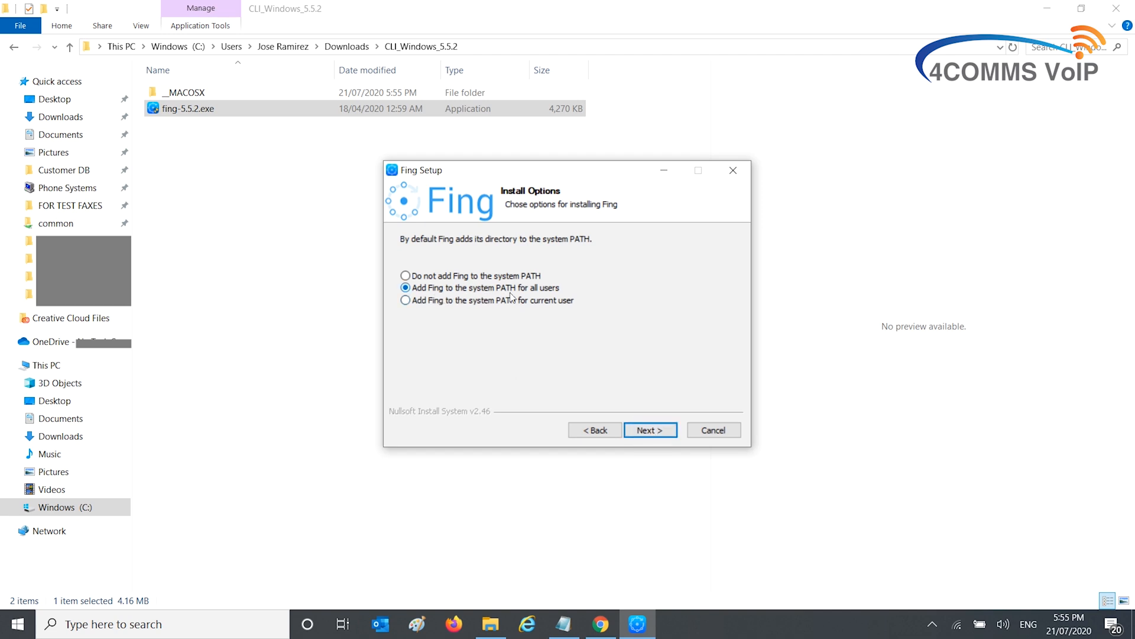
pyautogui.moveTo(575, 319)
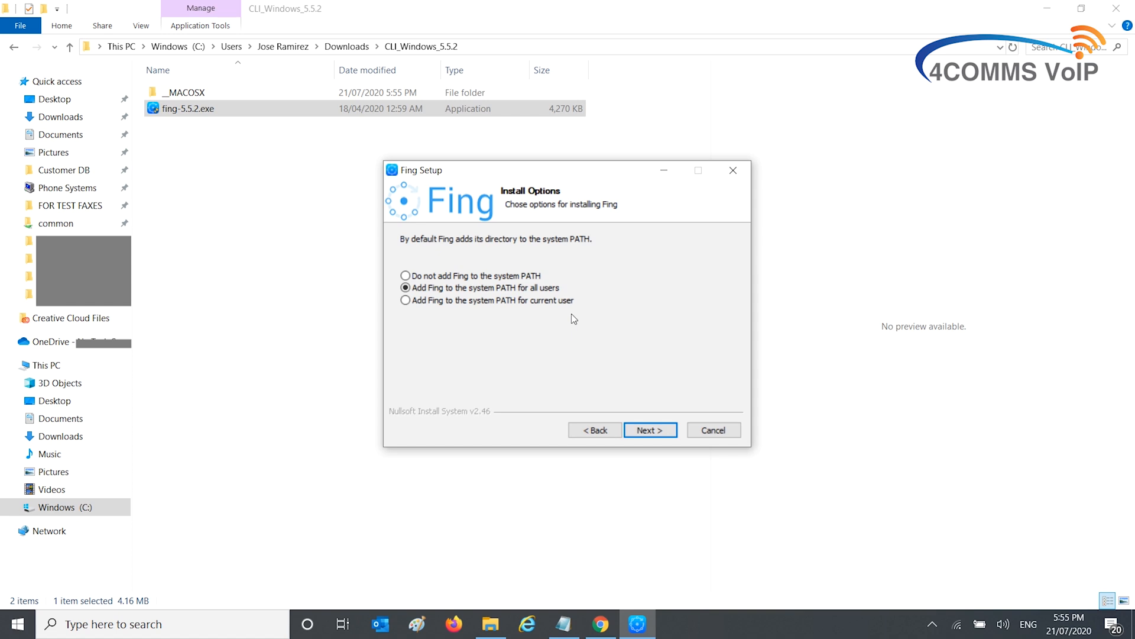
pyautogui.moveTo(568, 314)
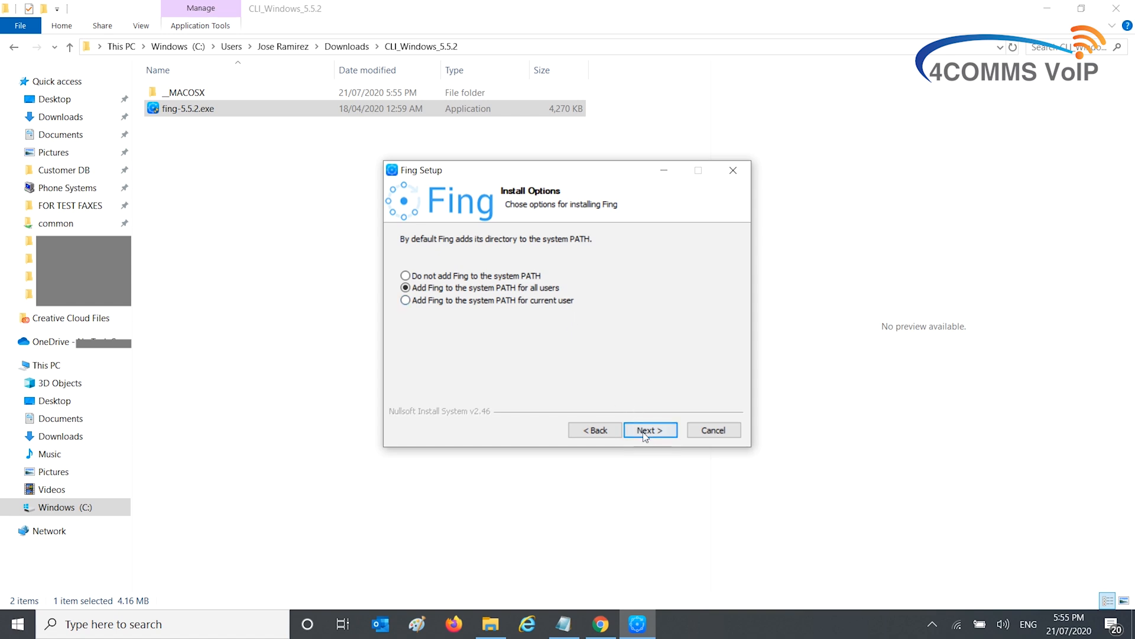
pyautogui.click(650, 430)
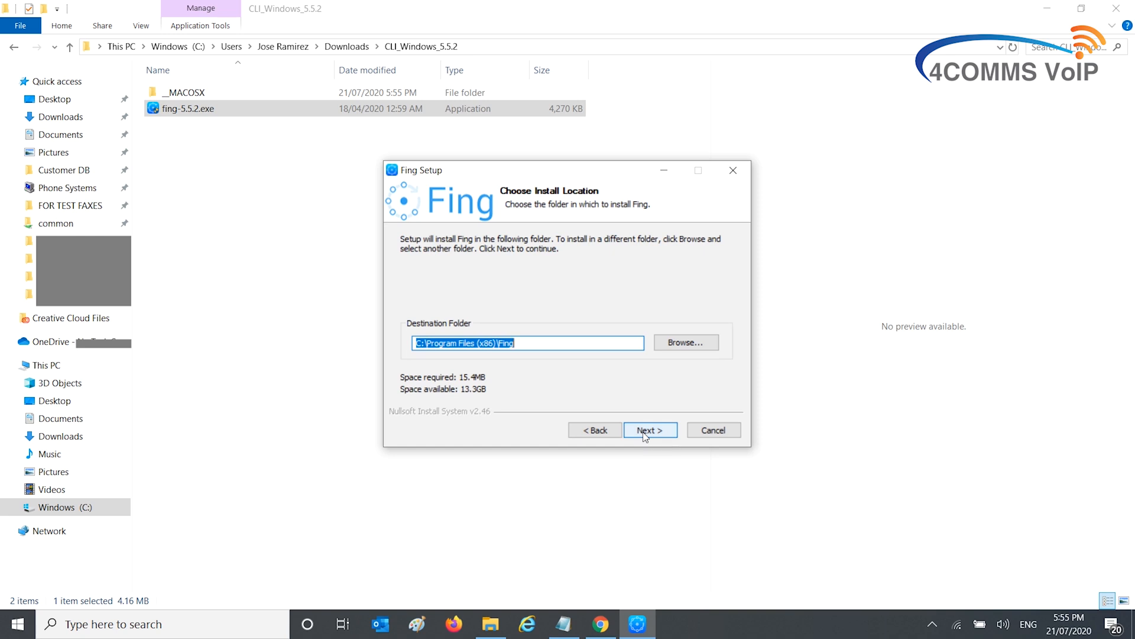
pyautogui.click(650, 430)
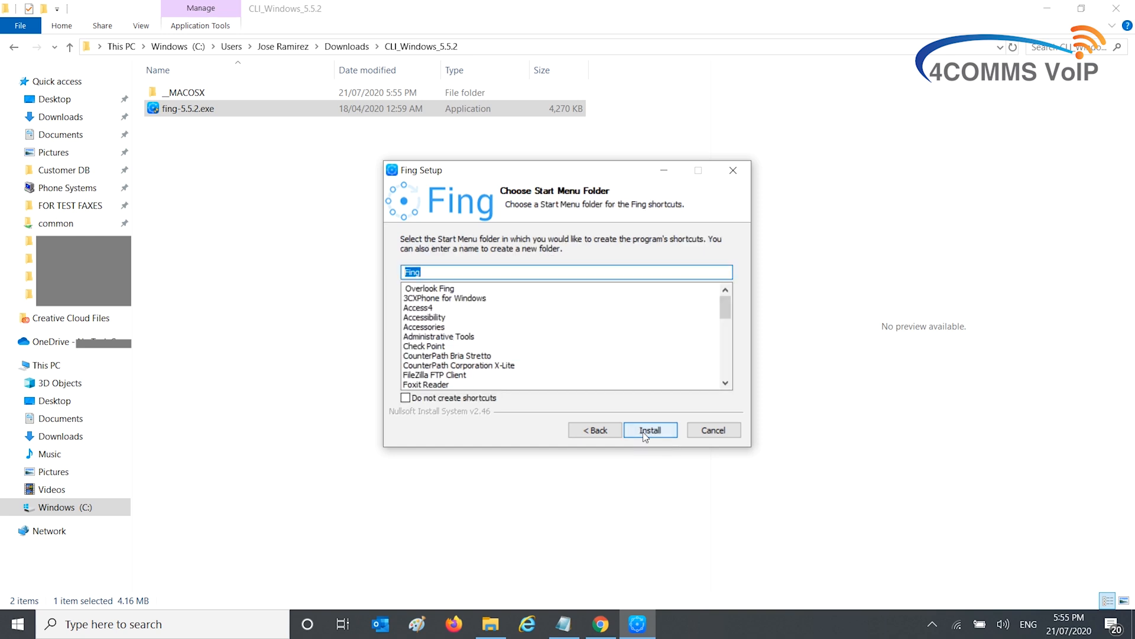
# Install Fing with bundled WinPcap 4.1.3, keeping NPF service options, then finish.
pyautogui.click(650, 430)
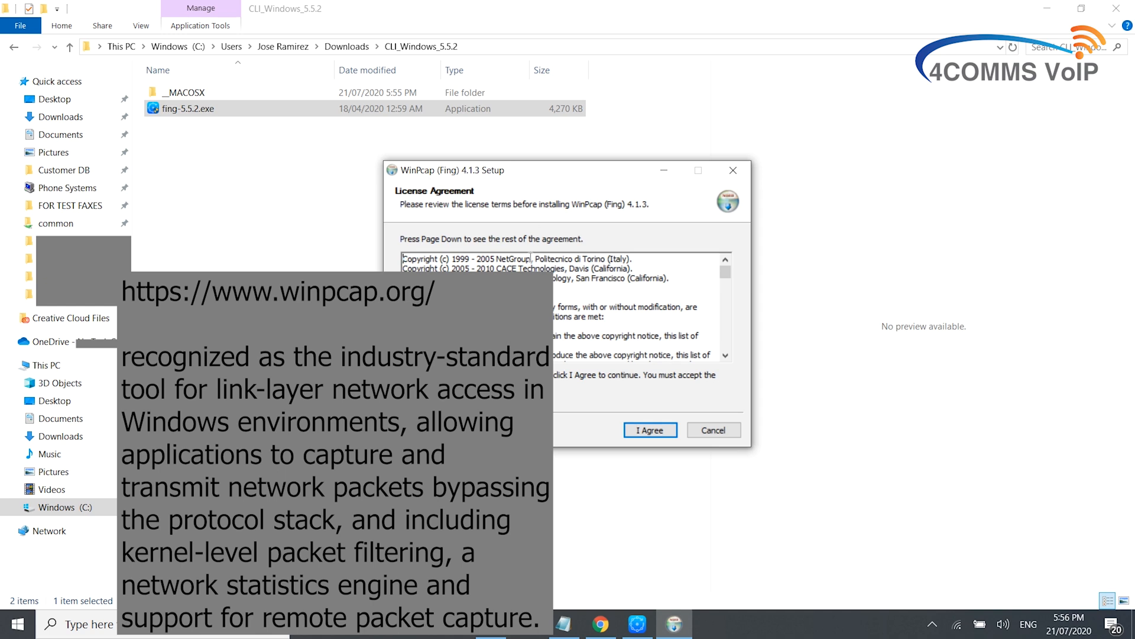
pyautogui.click(650, 429)
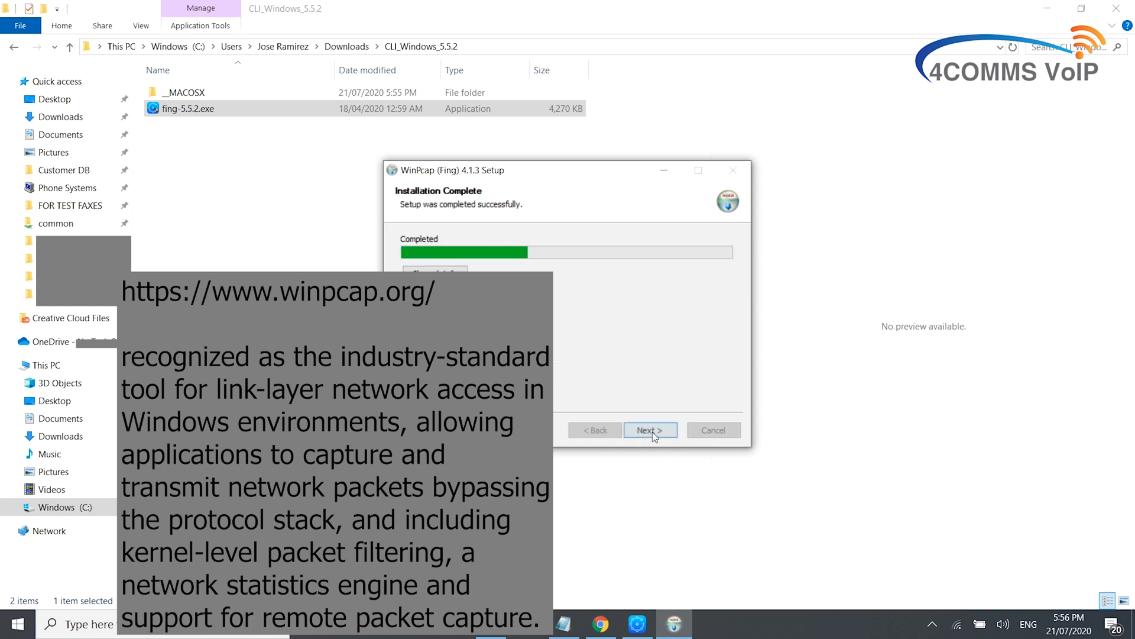
pyautogui.click(650, 430)
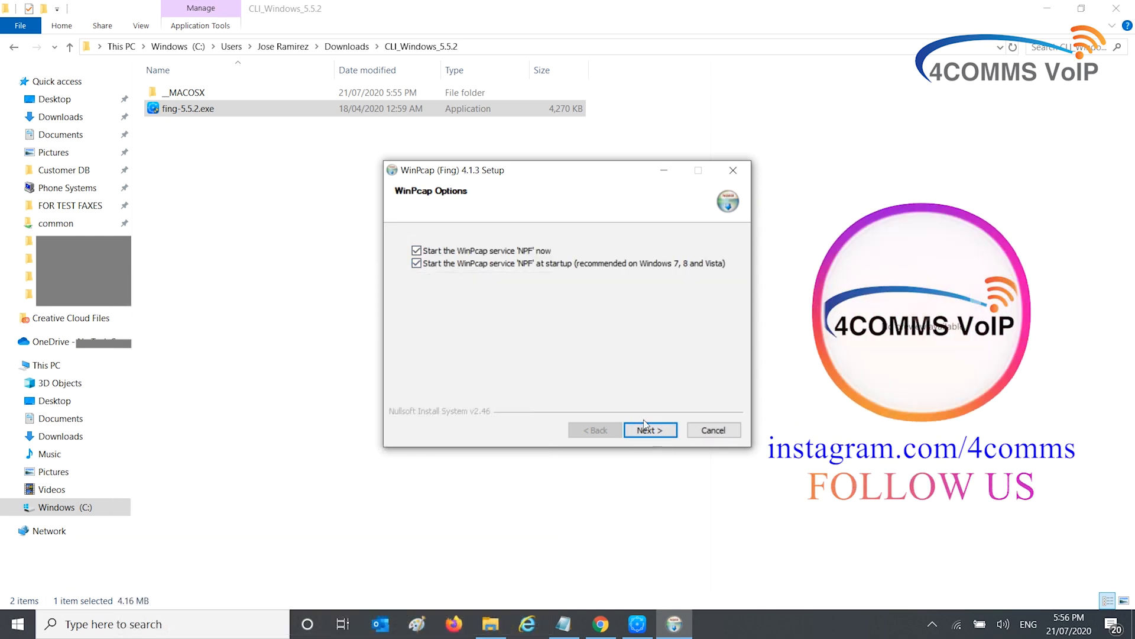
pyautogui.click(650, 430)
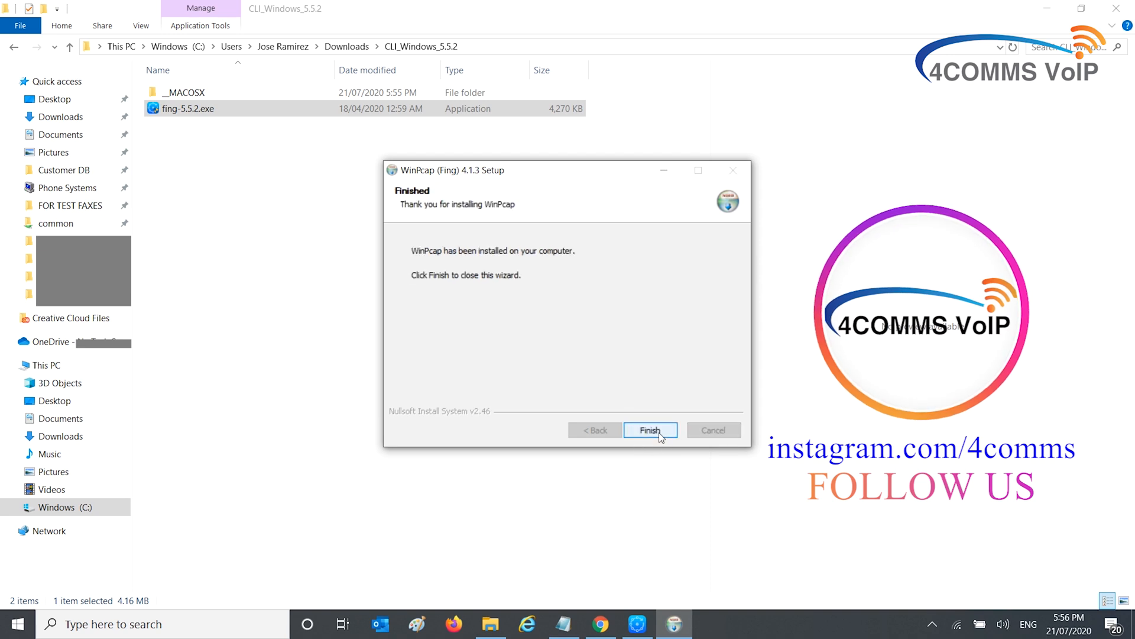
pyautogui.click(651, 430)
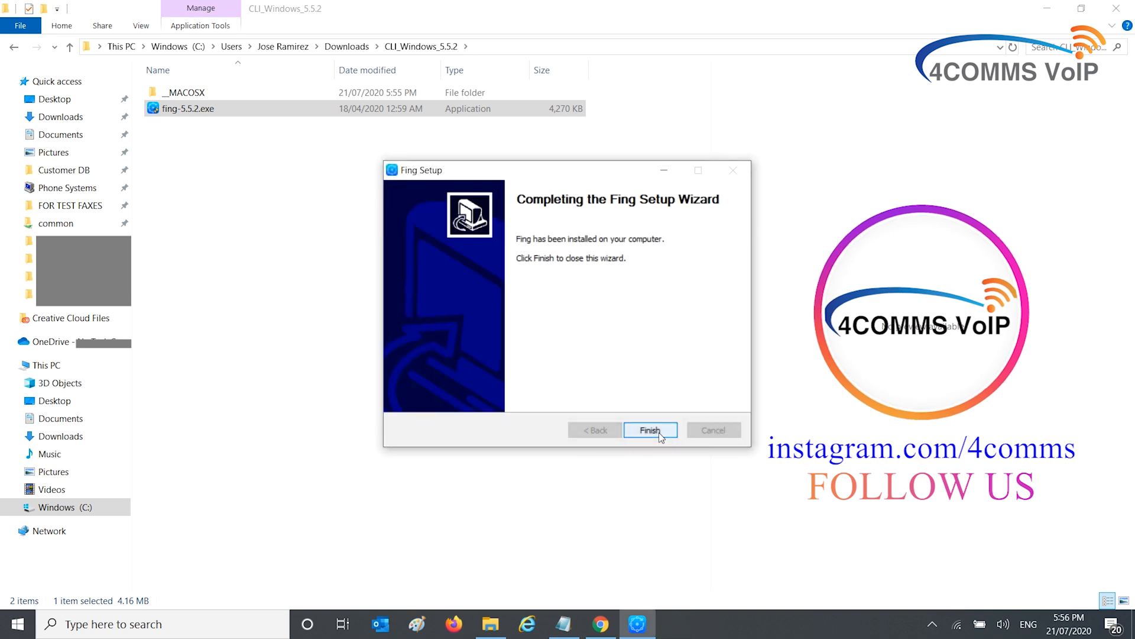
pyautogui.click(650, 430)
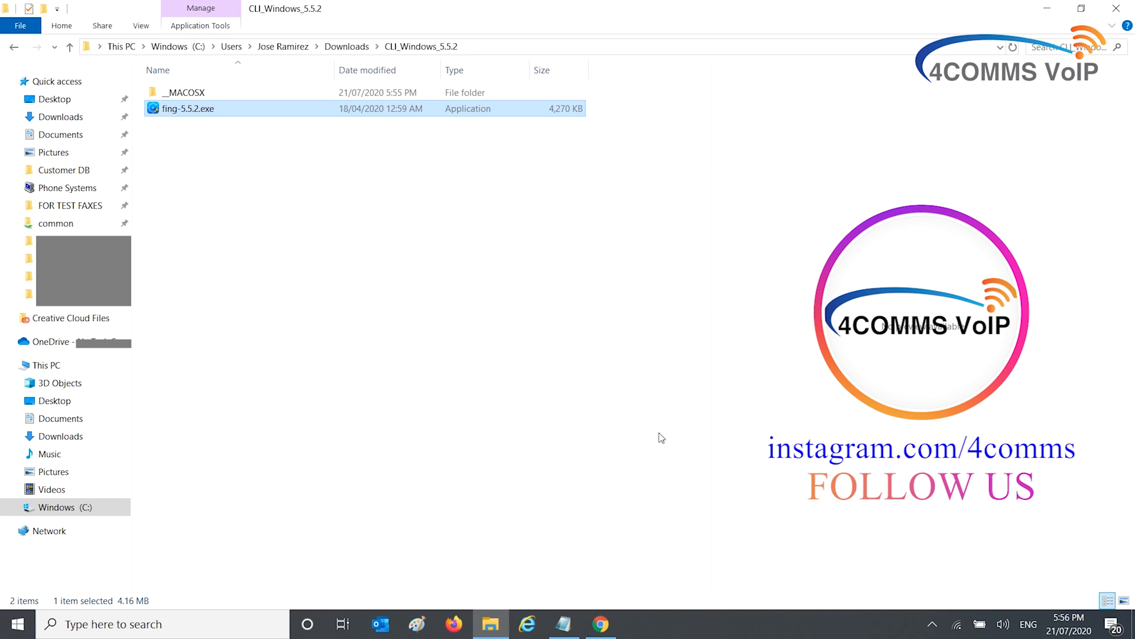
# Close the installer folder, open a new Command Prompt, and run fing.
pyautogui.click(601, 623)
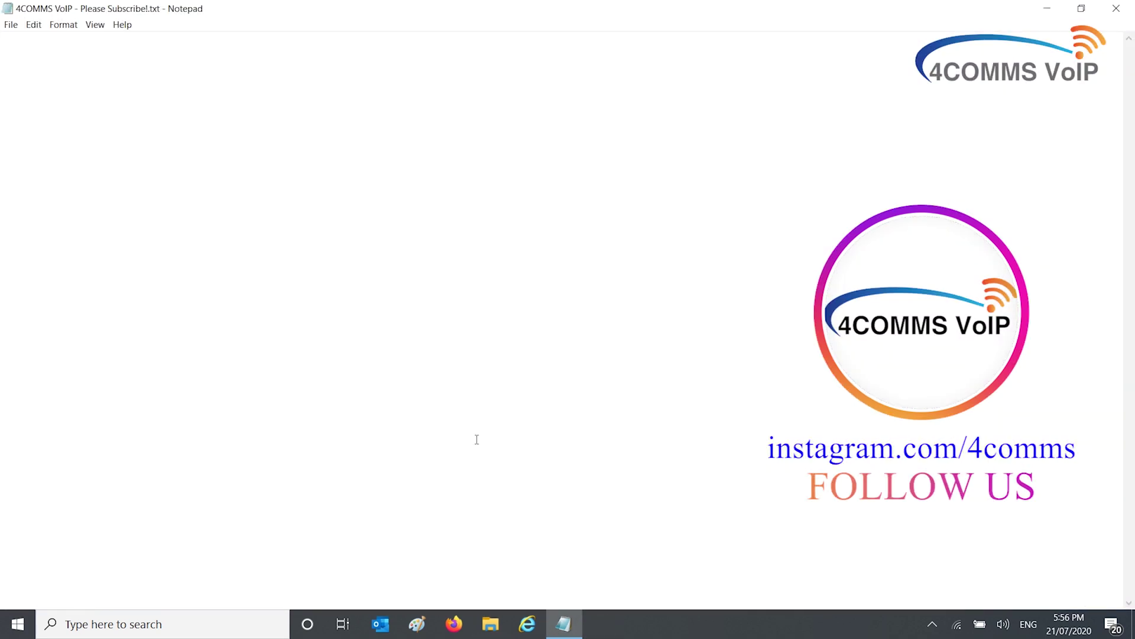
pyautogui.click(14, 623)
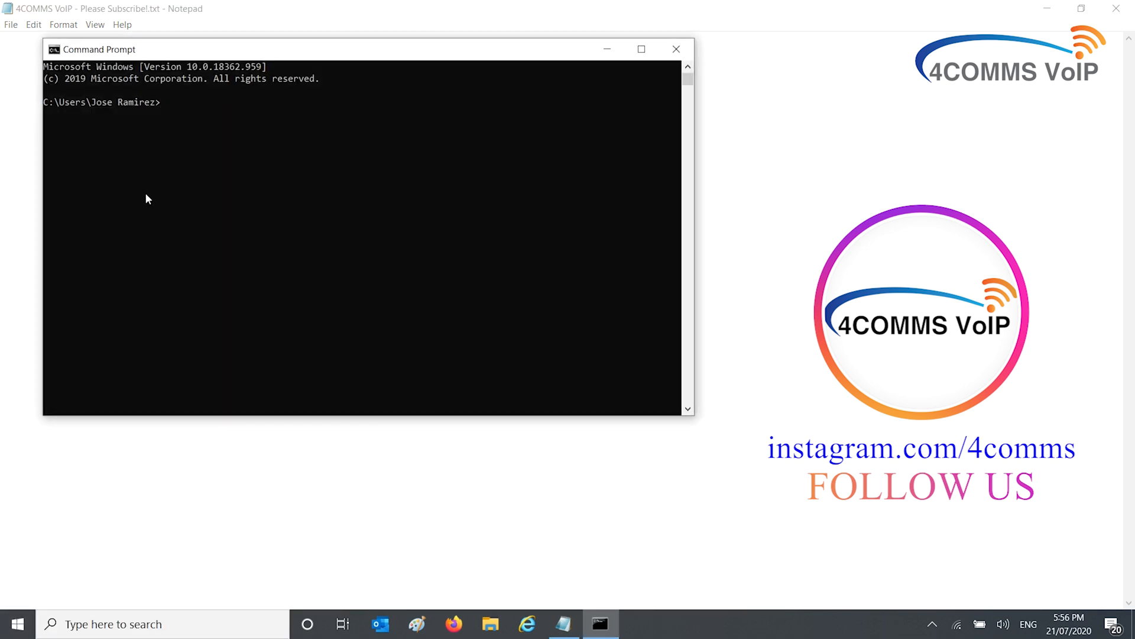
pyautogui.write('fing')
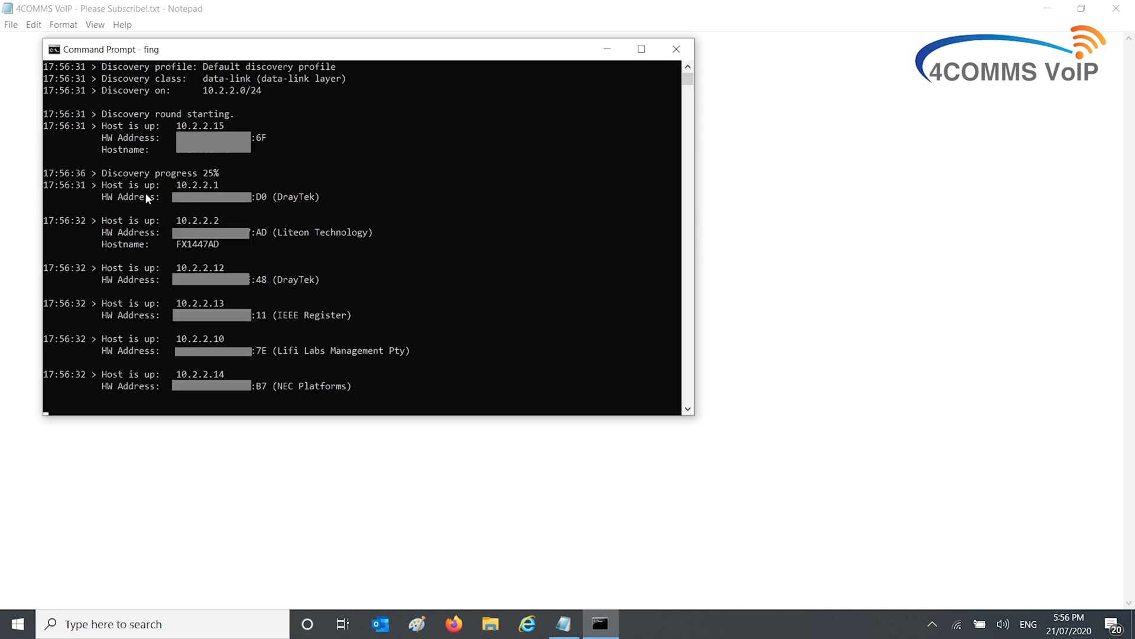
# Maximize the Command Prompt window while fing discovers hosts.
pyautogui.click(641, 50)
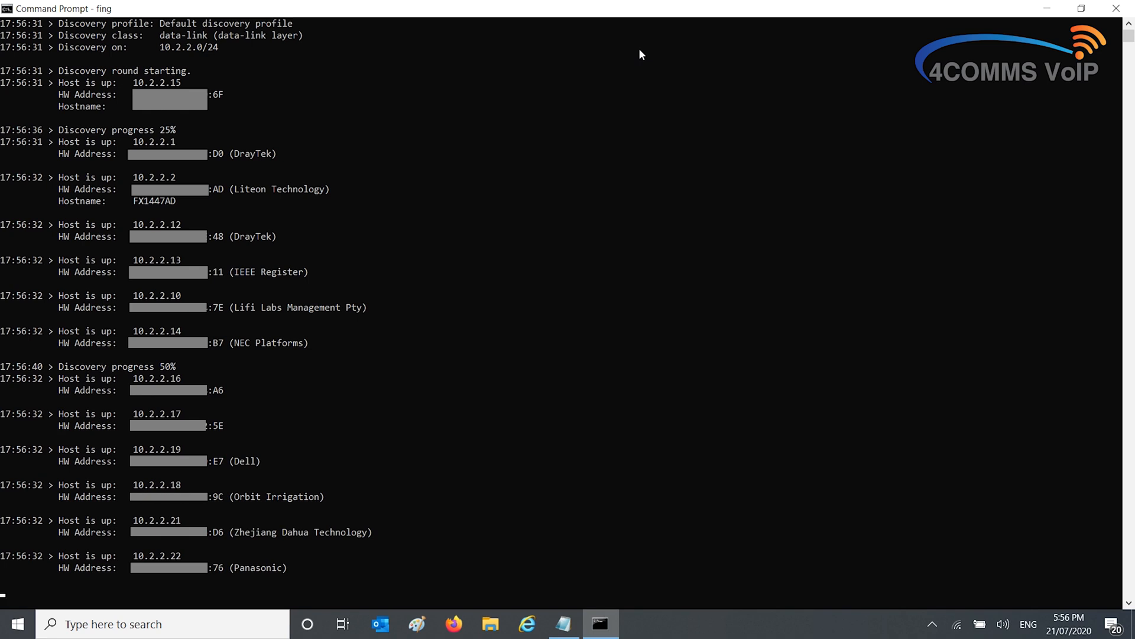
pyautogui.moveTo(385, 272)
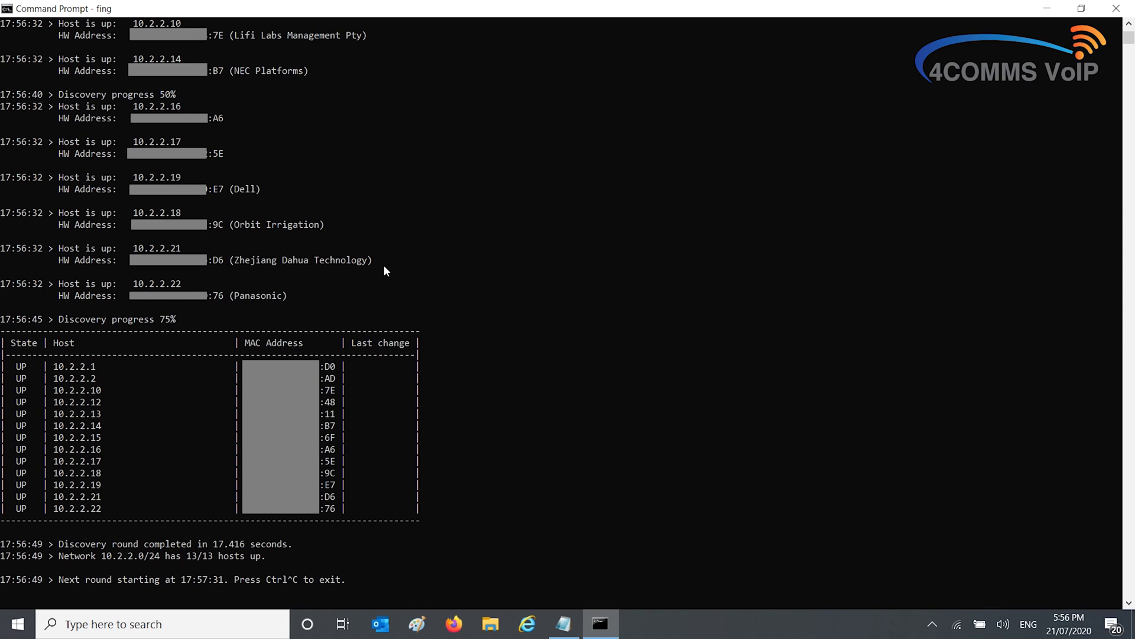
pyautogui.moveTo(410, 532)
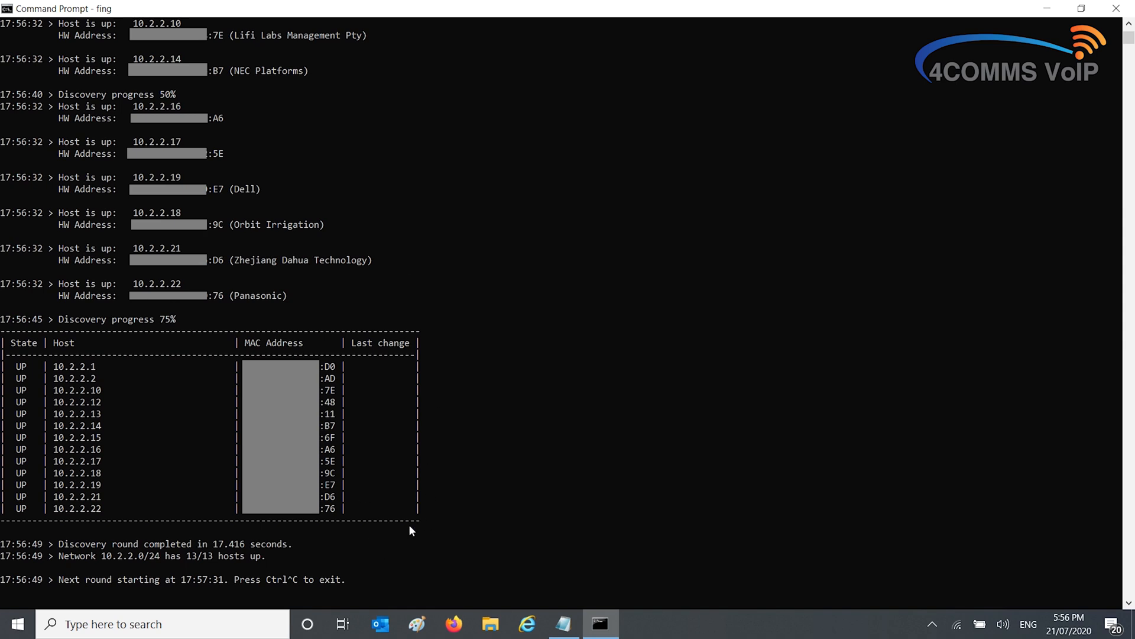
pyautogui.moveTo(96, 590)
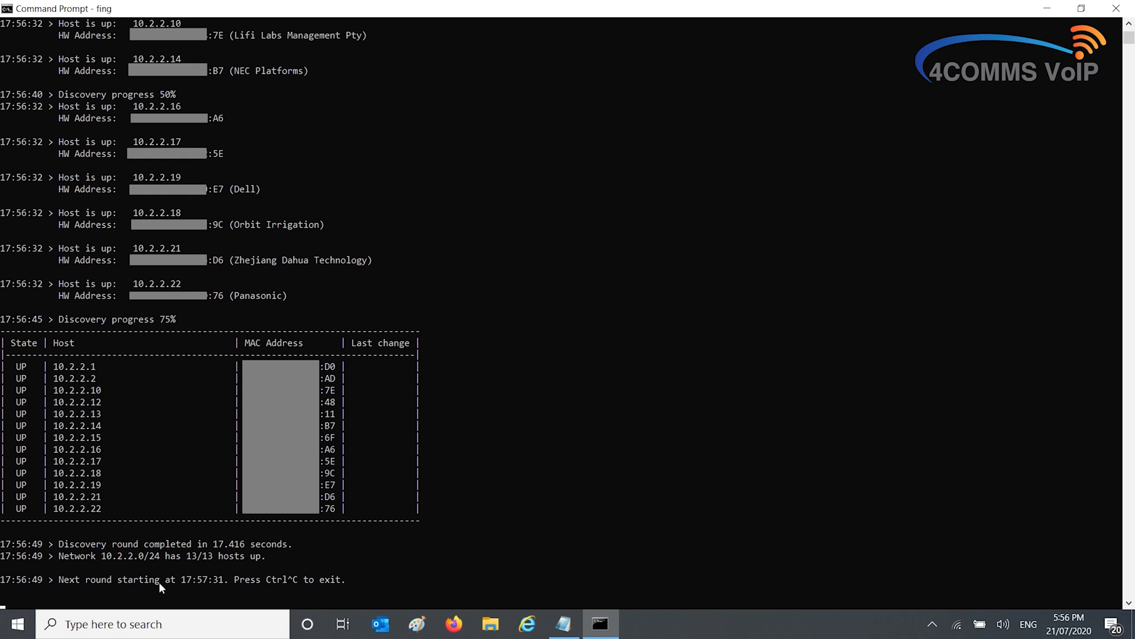
pyautogui.moveTo(213, 590)
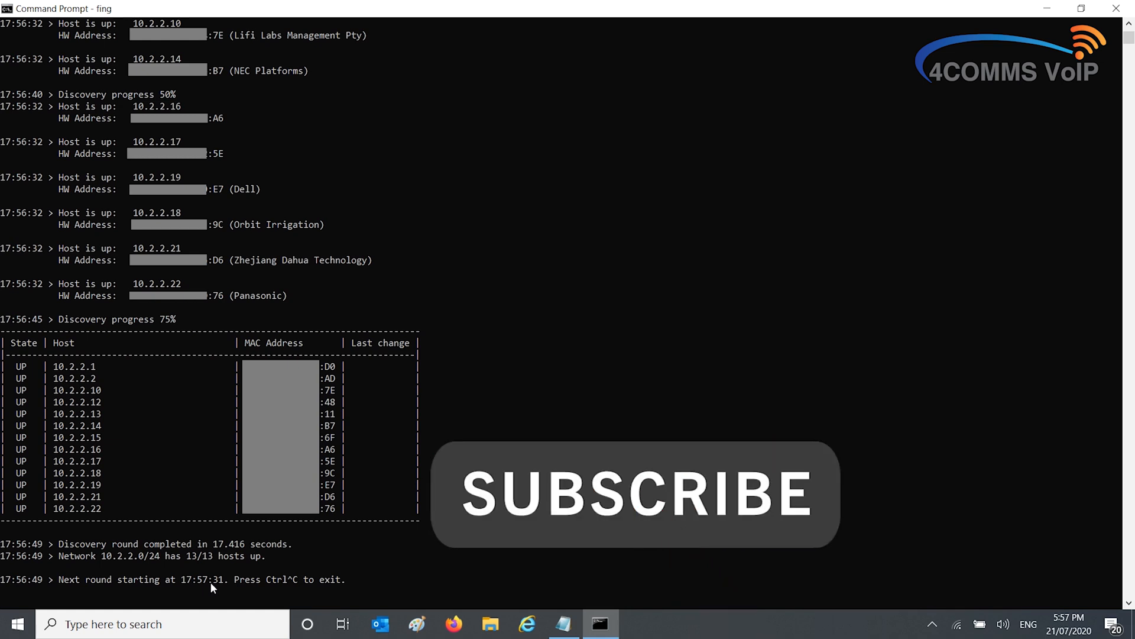
pyautogui.moveTo(395, 595)
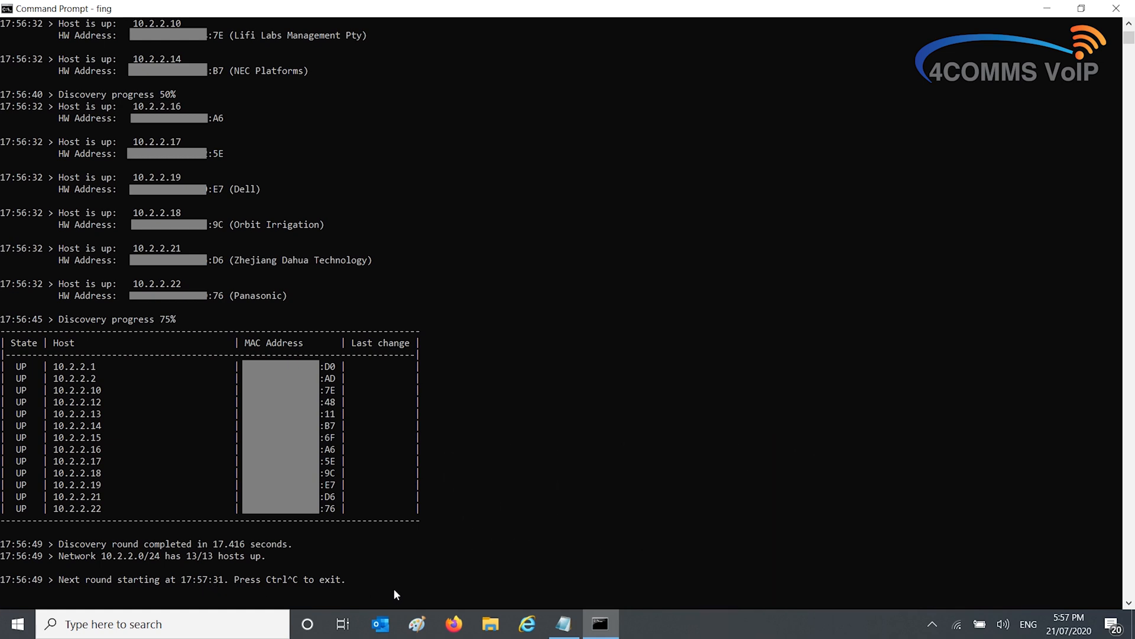
pyautogui.moveTo(442, 604)
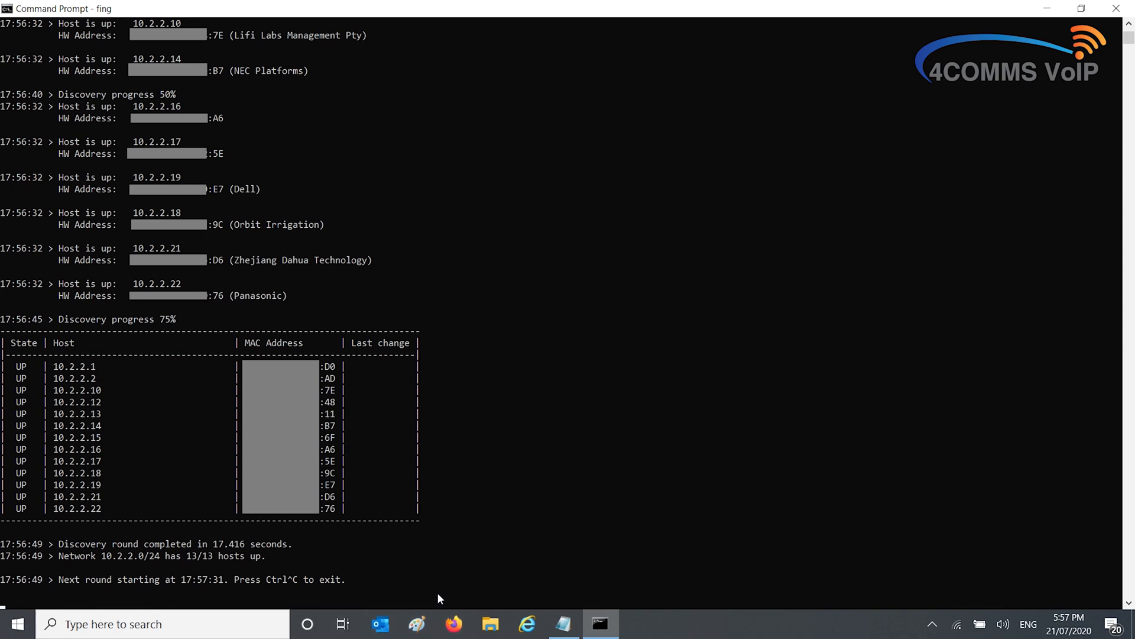
# Stop fing with Ctrl+C and scroll the console output.
pyautogui.press('ctrl+c')
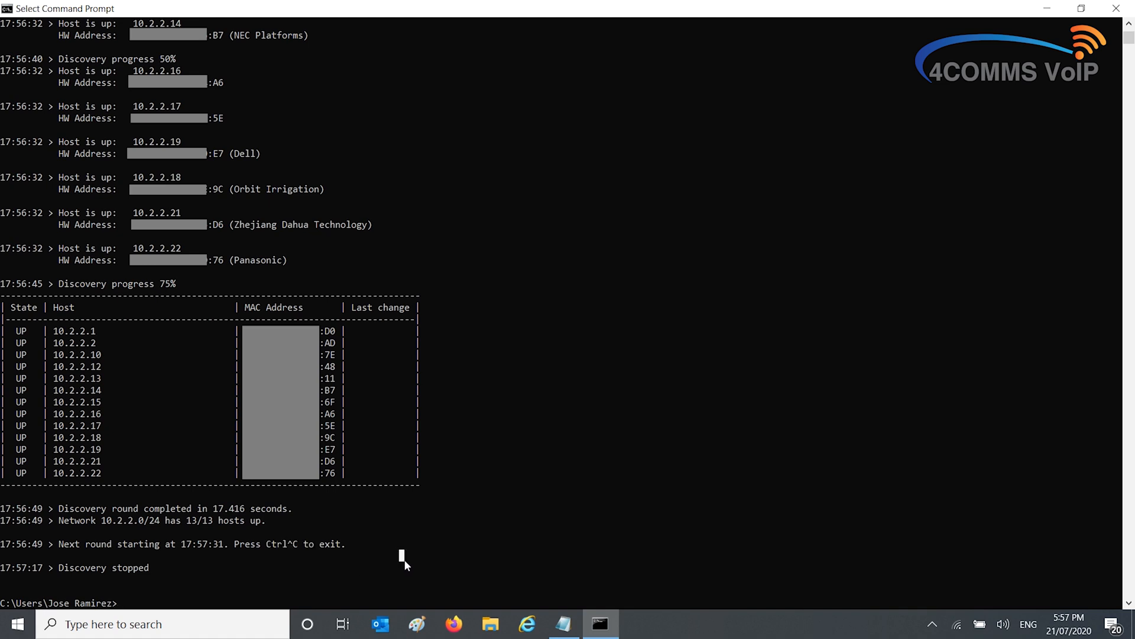
pyautogui.moveTo(125, 576)
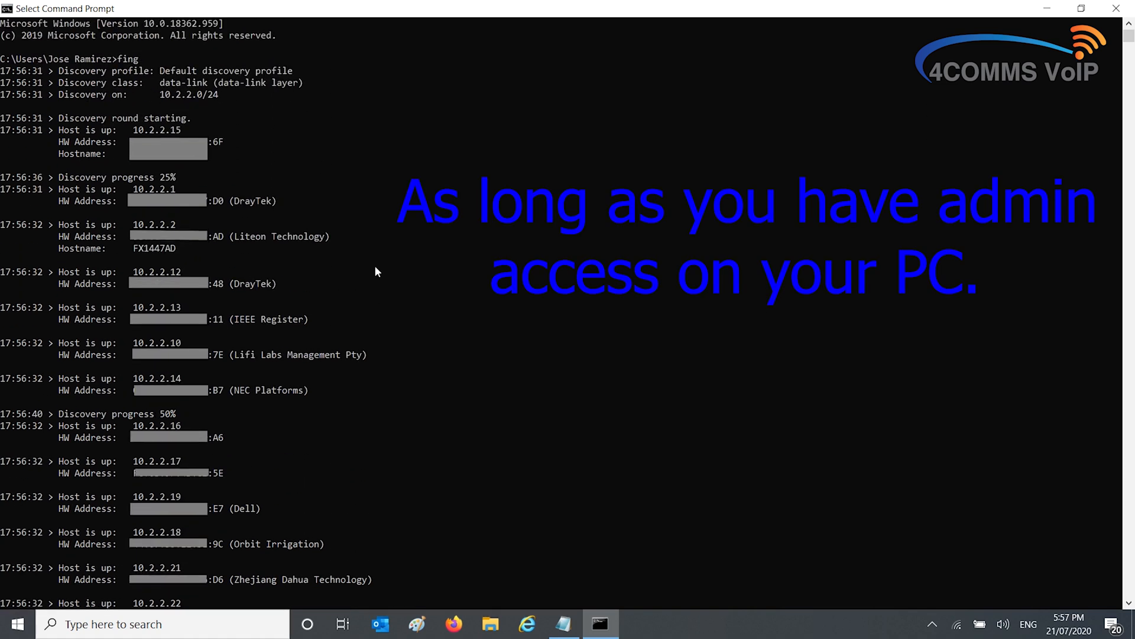
pyautogui.scroll(-3)
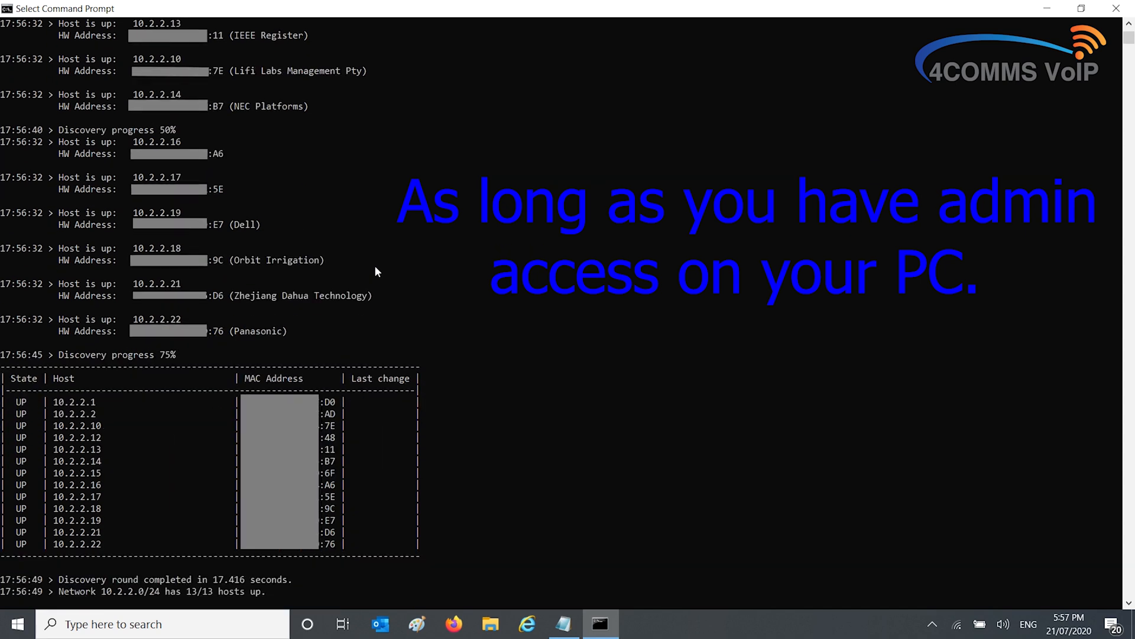
pyautogui.moveTo(358, 623)
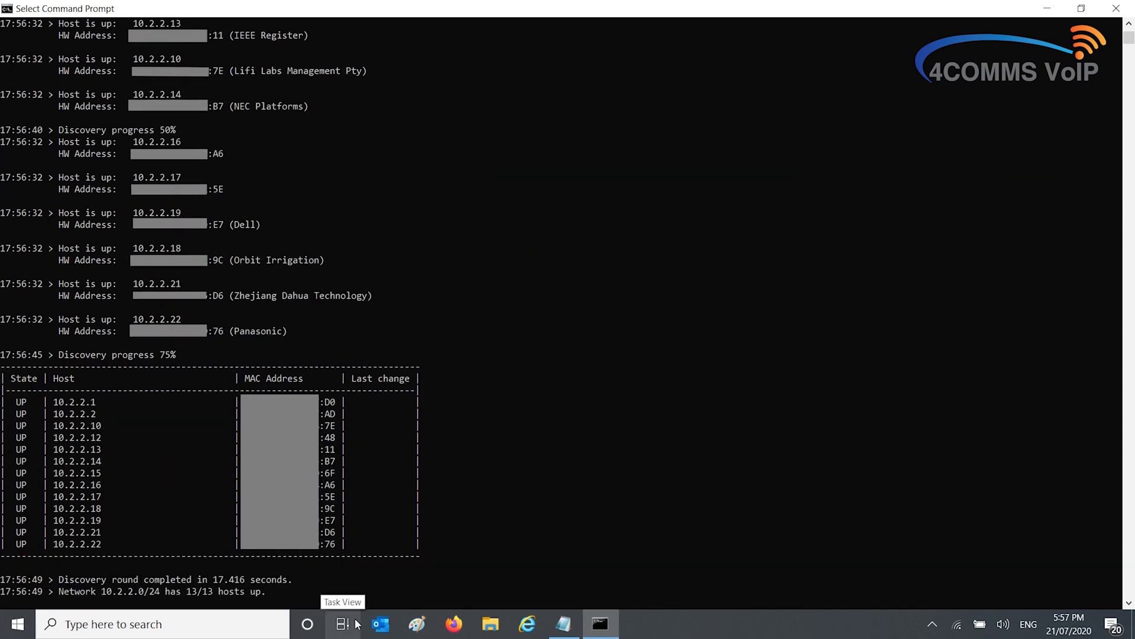
pyautogui.moveTo(476, 582)
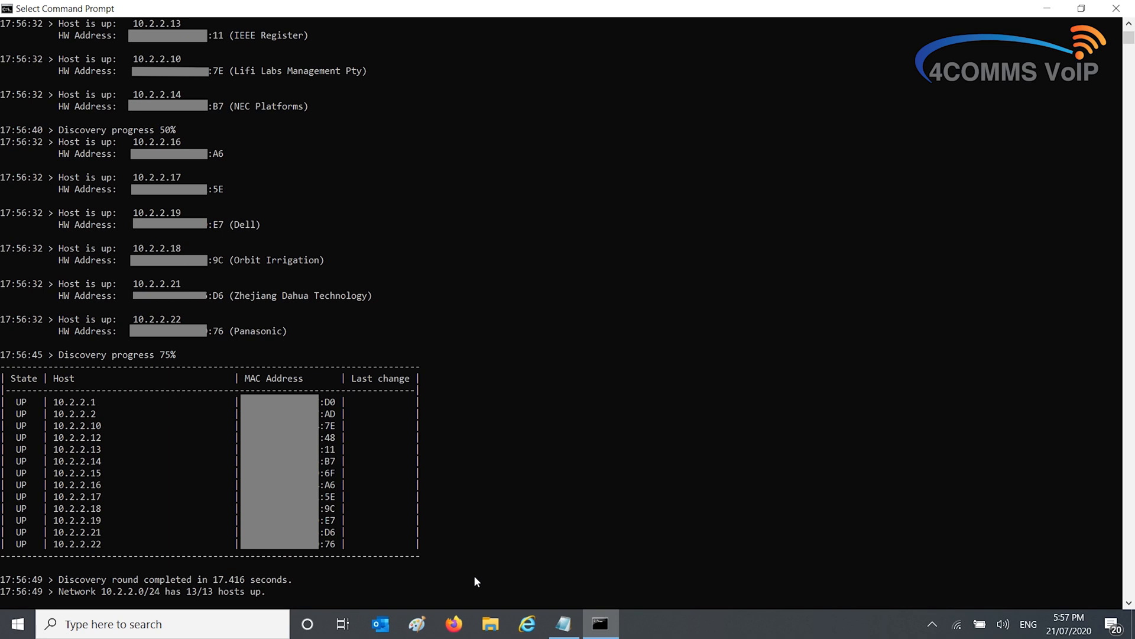
pyautogui.moveTo(505, 467)
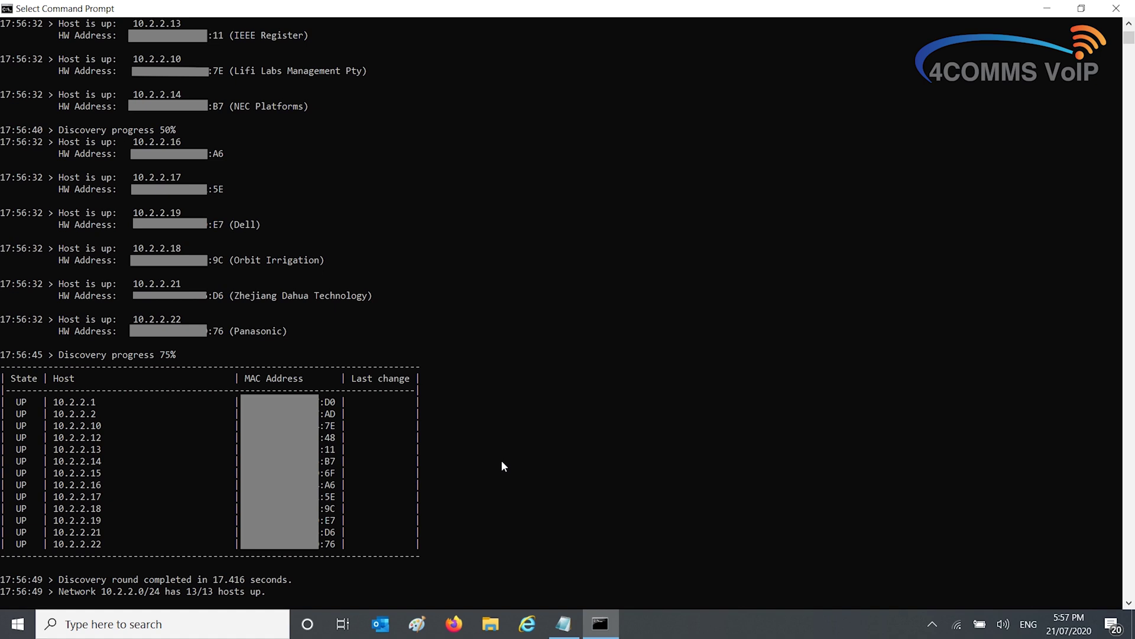
pyautogui.moveTo(505, 382)
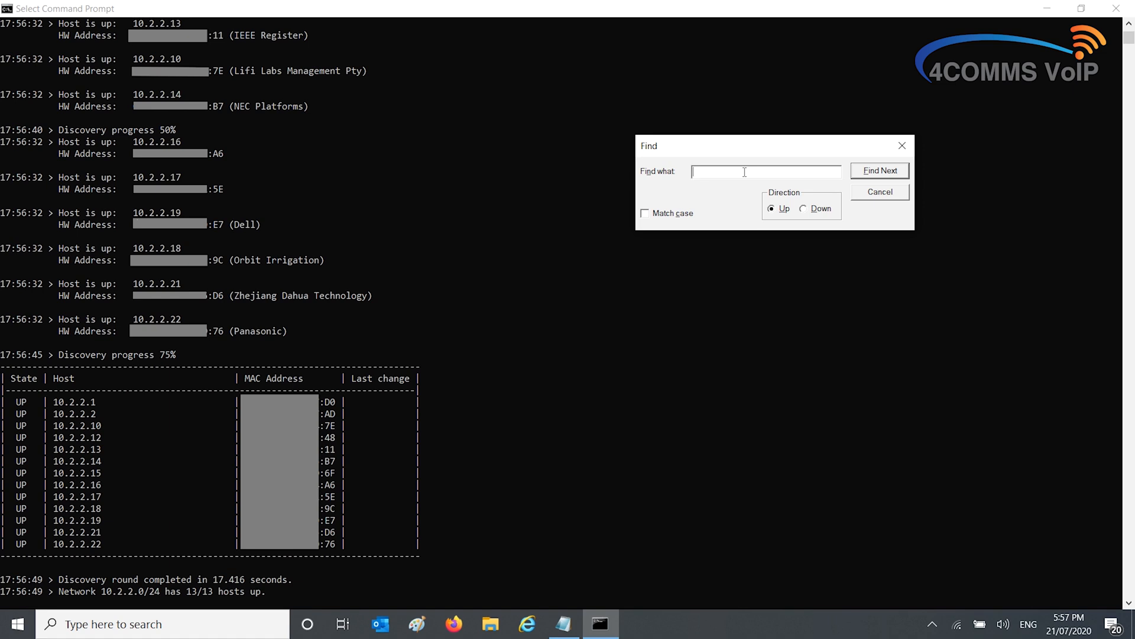
pyautogui.moveTo(745, 176)
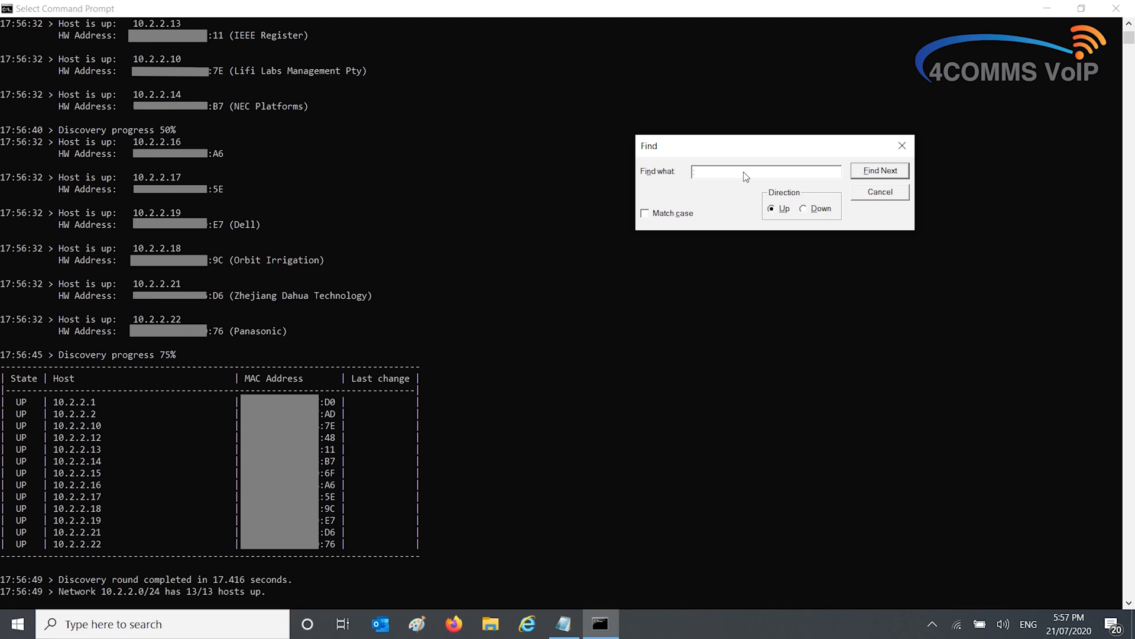
# Search the console output for '9c' with Find Next.
pyautogui.write('9c')
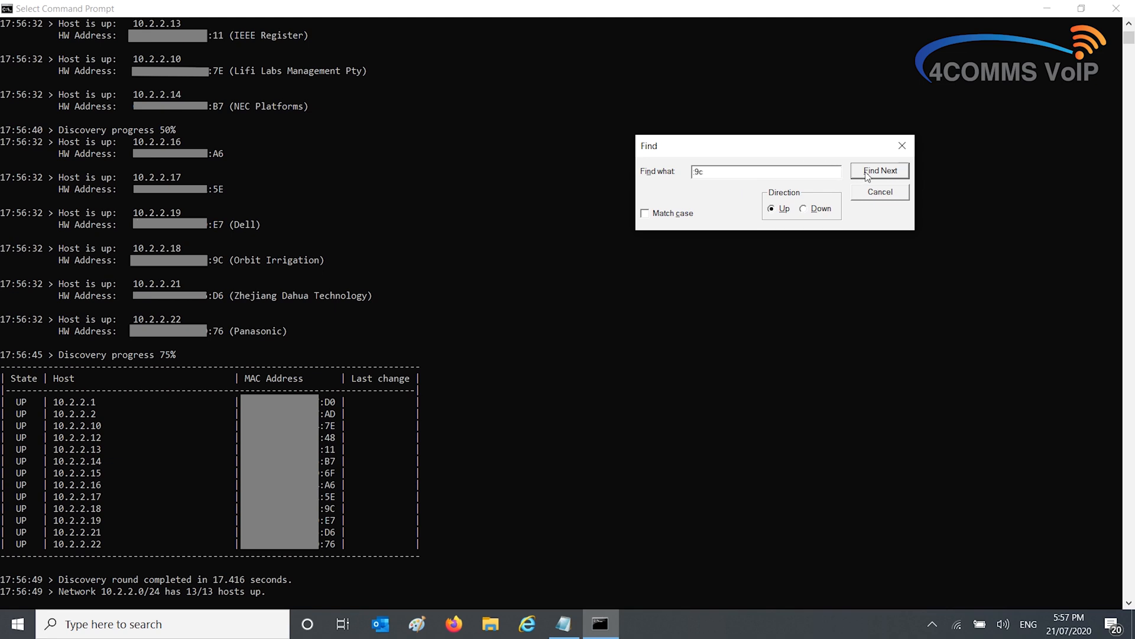
pyautogui.click(880, 170)
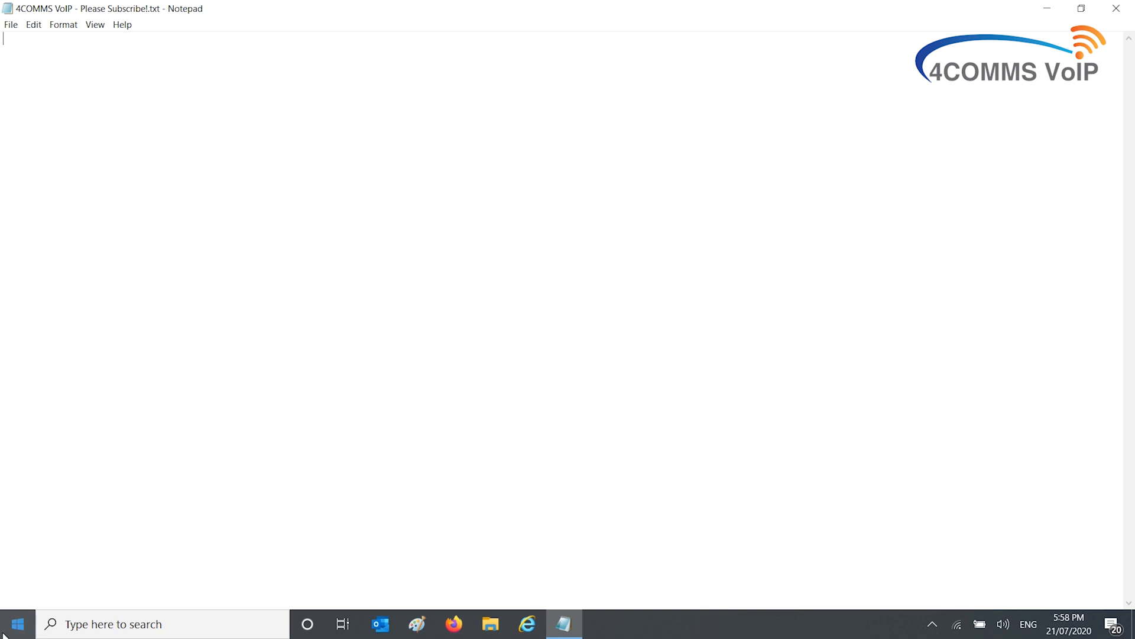
pyautogui.moveTo(20, 624)
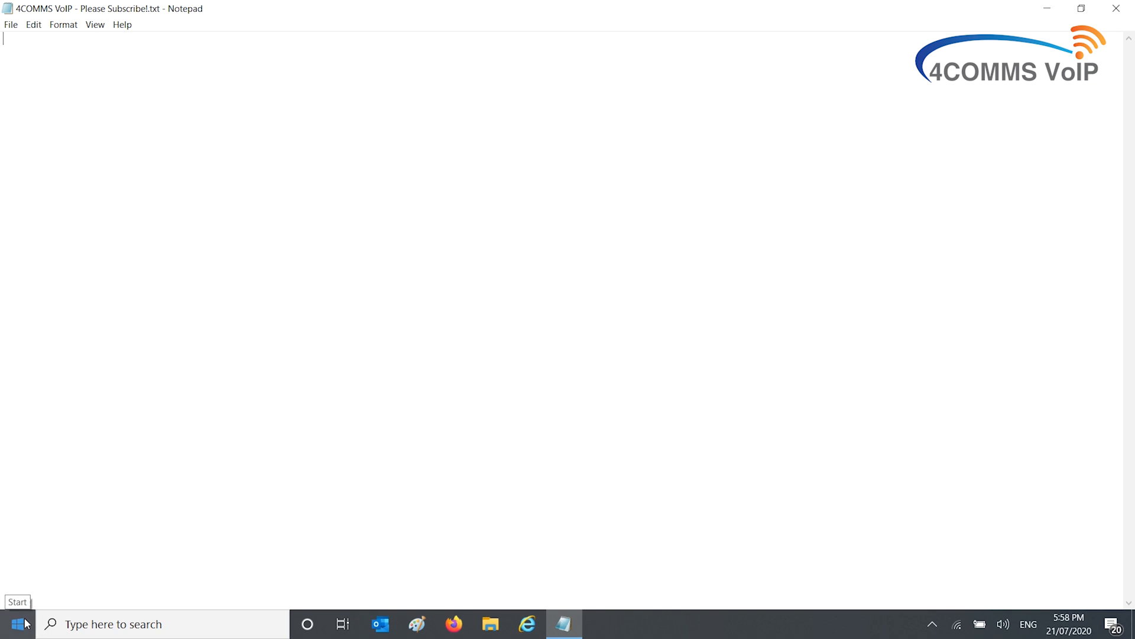